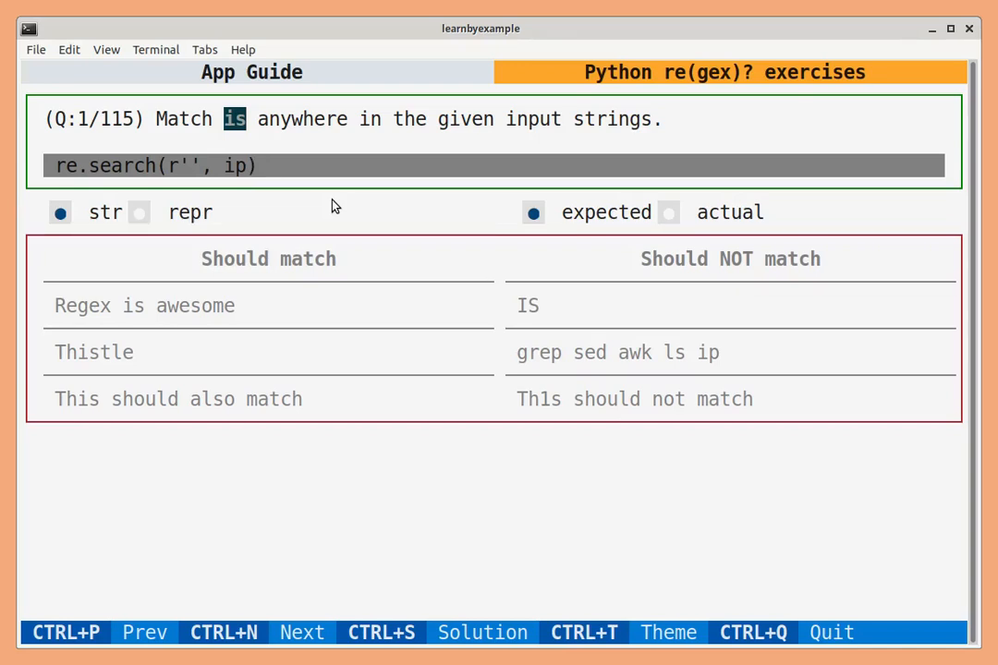
pyautogui.moveTo(379, 270)
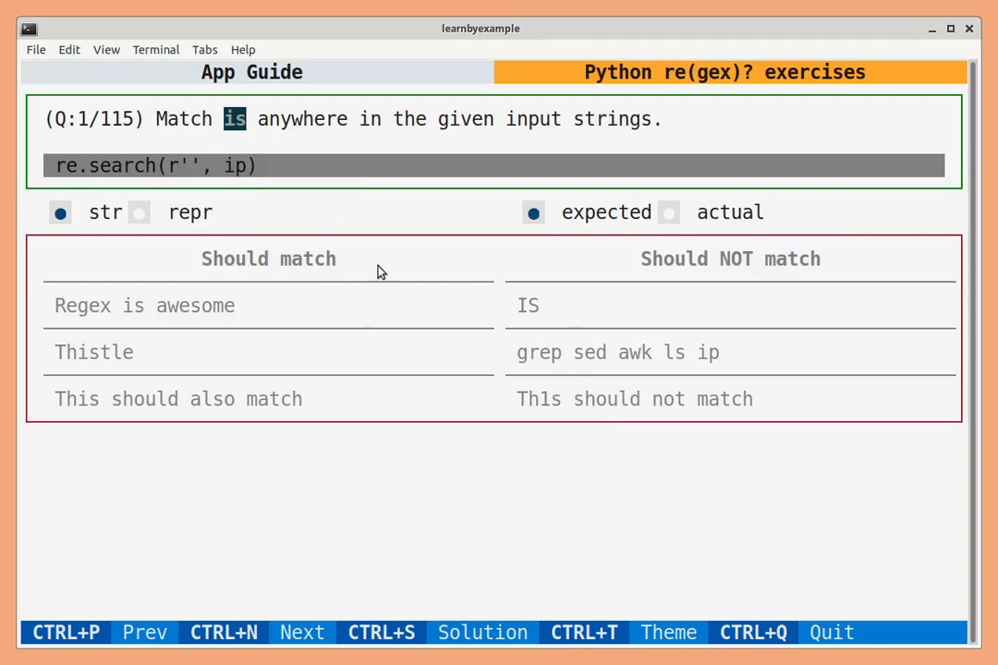
pyautogui.moveTo(407, 251)
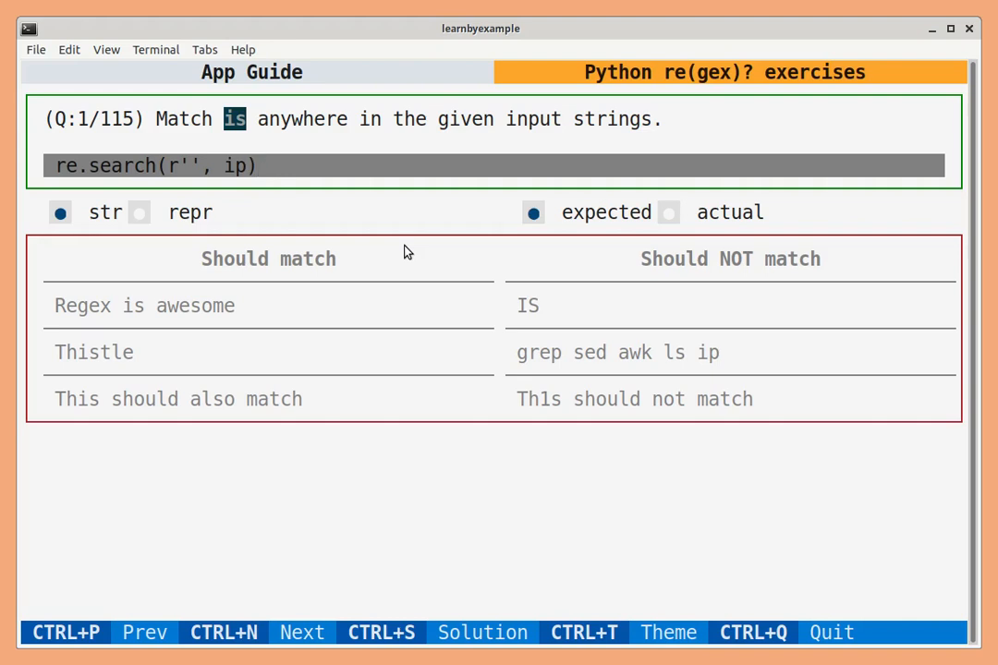
# Step: Enter 'i' as question 1's pattern; it matches all should-match rows but also grep, sed, awk, ls, ip
pyautogui.click(263, 165)
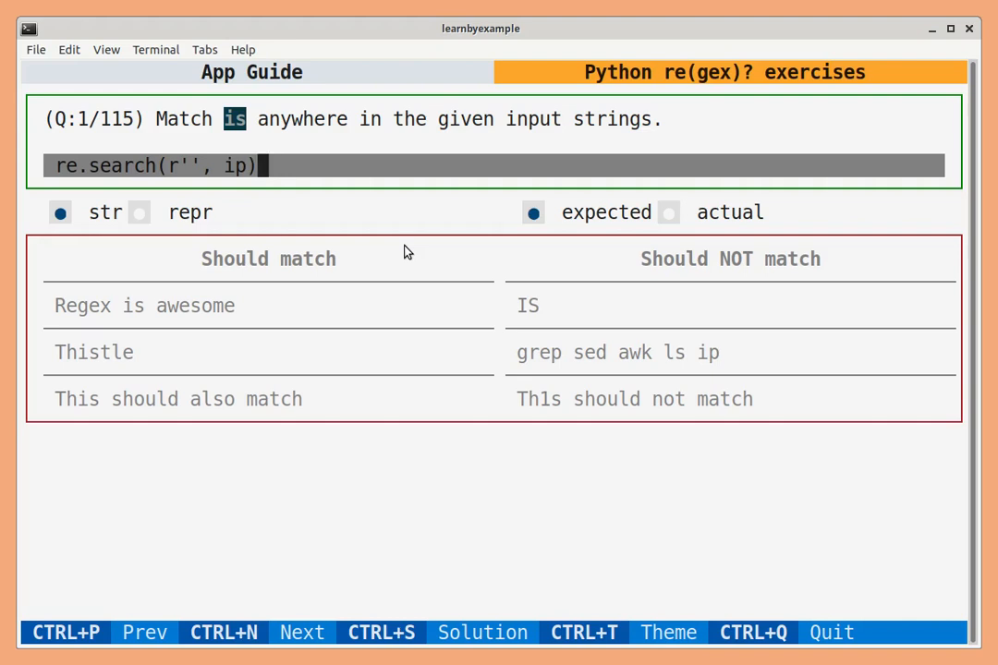
pyautogui.moveTo(420, 318)
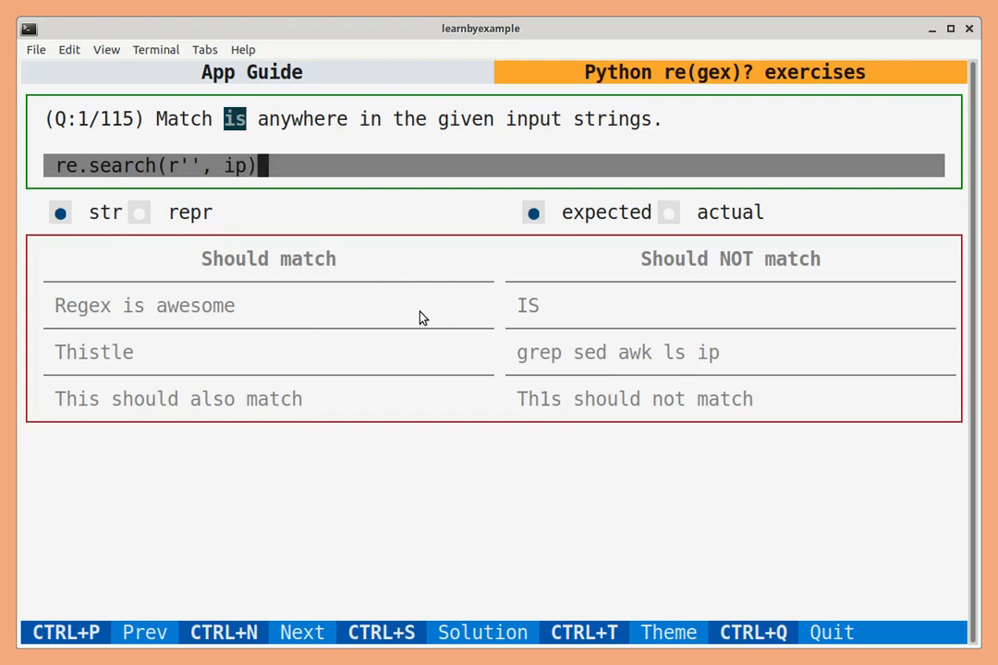
pyautogui.moveTo(205, 205)
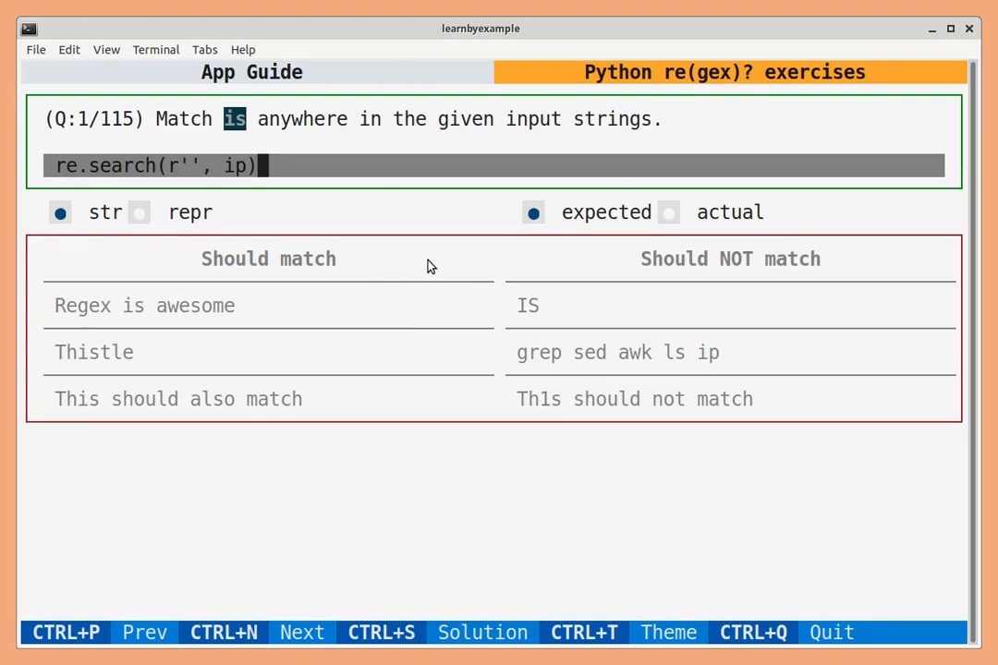
pyautogui.moveTo(340, 194)
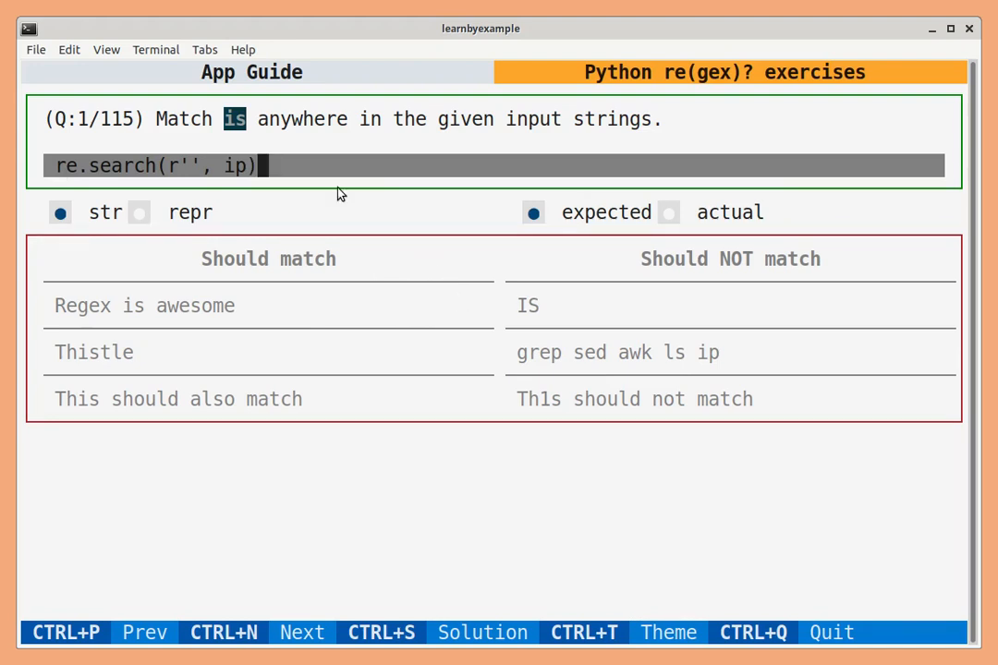
pyautogui.moveTo(197, 134)
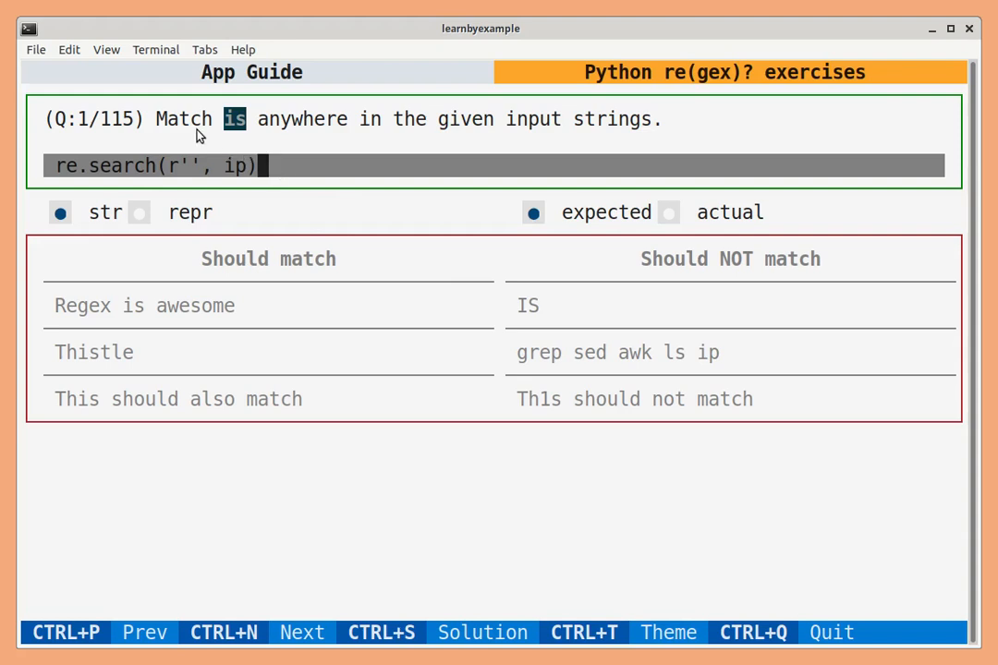
pyautogui.moveTo(349, 136)
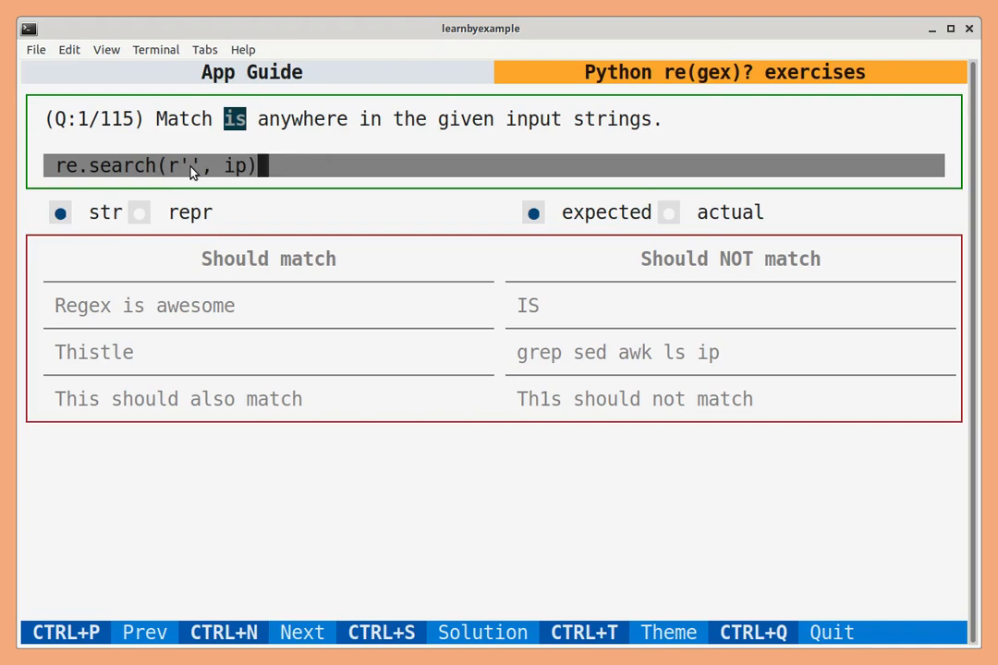
pyautogui.write('i')
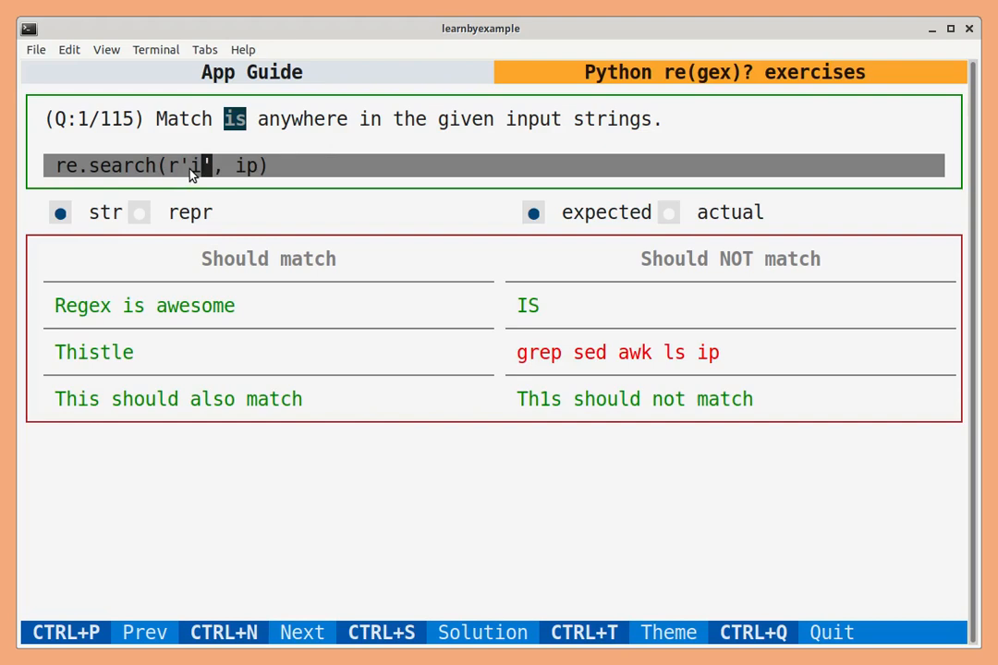
pyautogui.moveTo(203, 358)
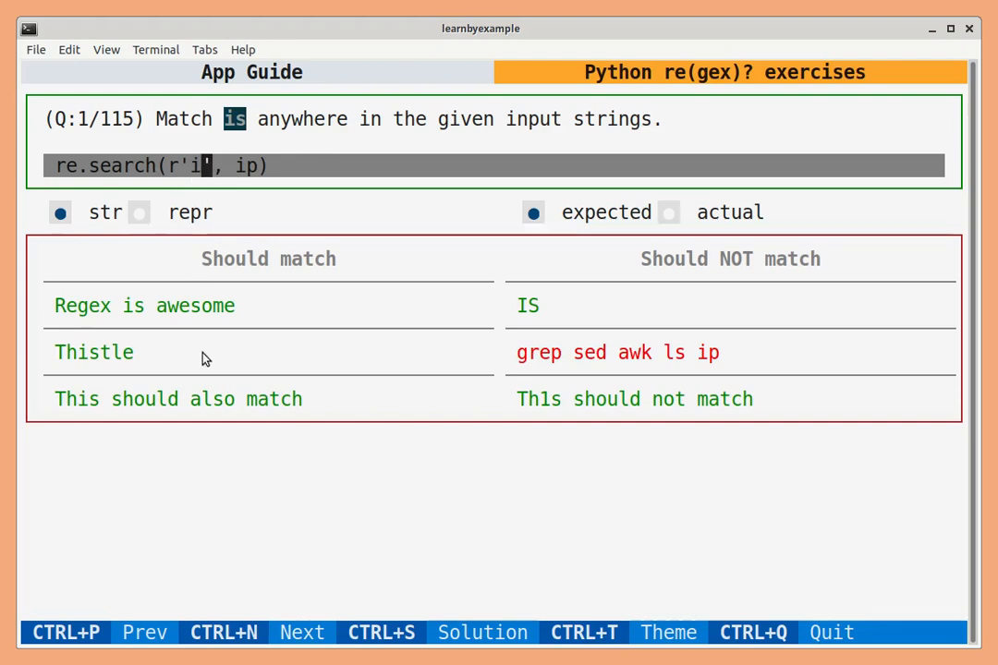
pyautogui.moveTo(166, 173)
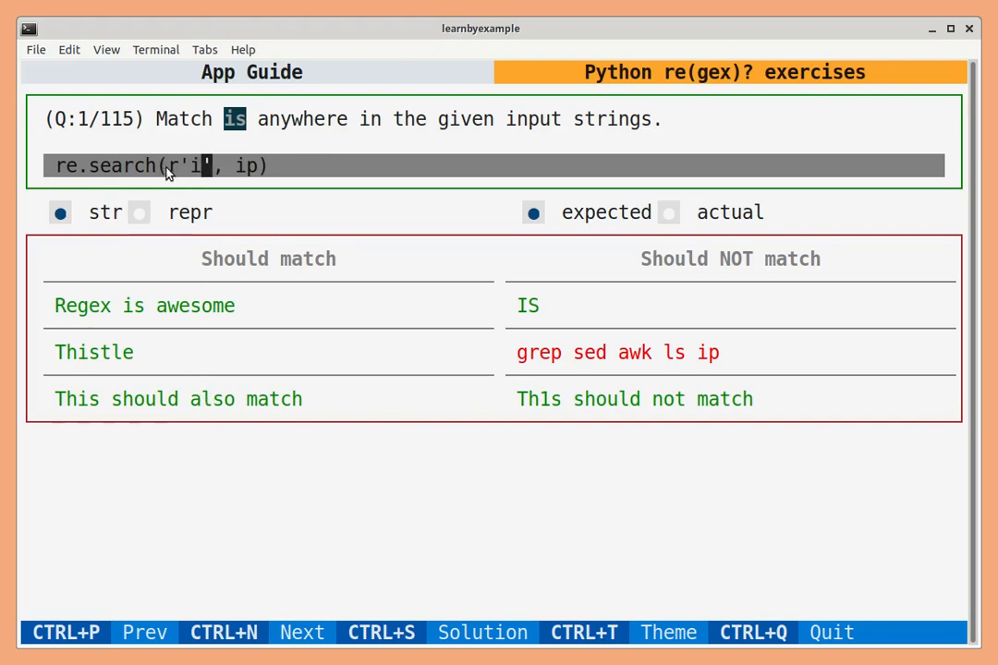
pyautogui.moveTo(610, 257)
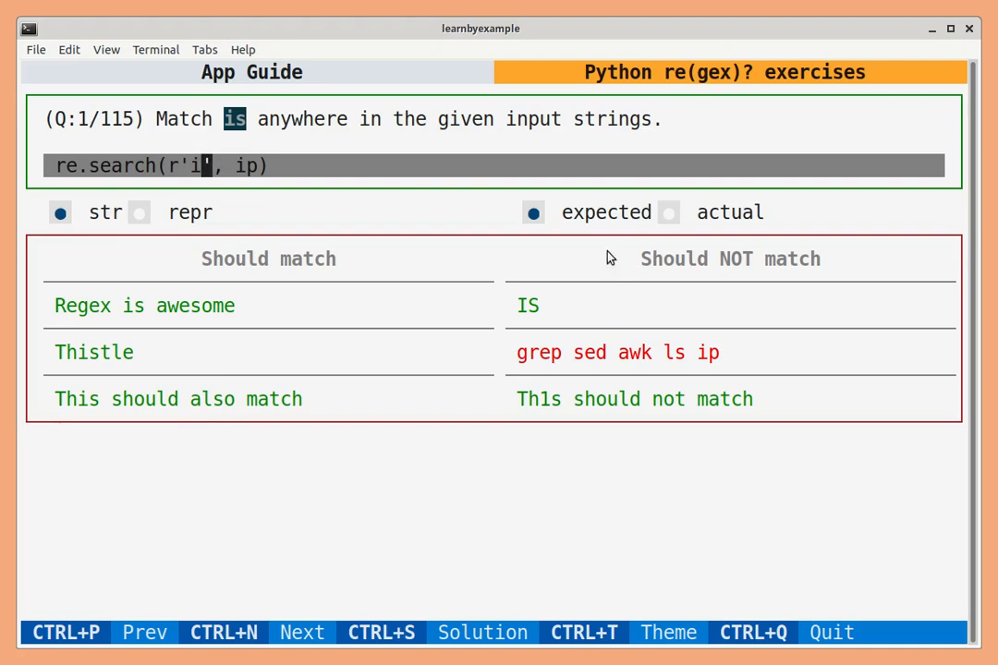
pyautogui.moveTo(240, 347)
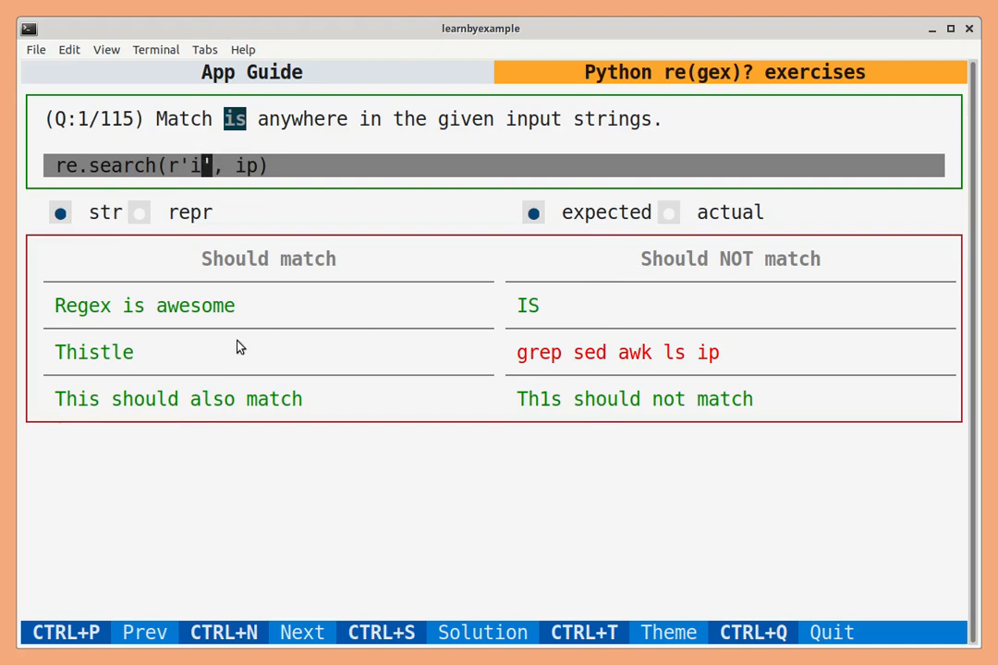
pyautogui.moveTo(196, 128)
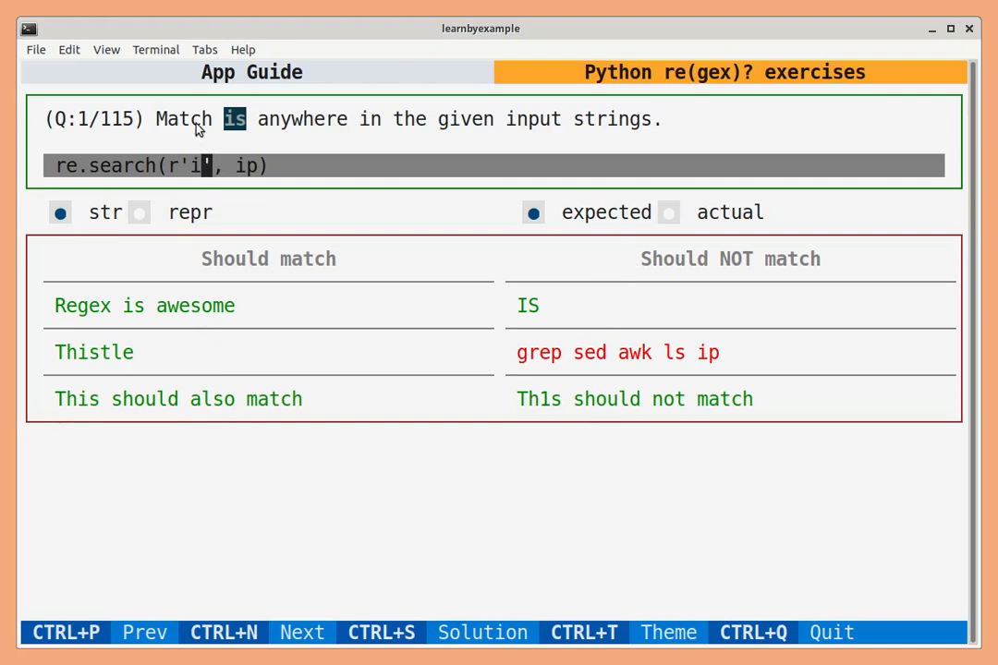
pyautogui.moveTo(189, 385)
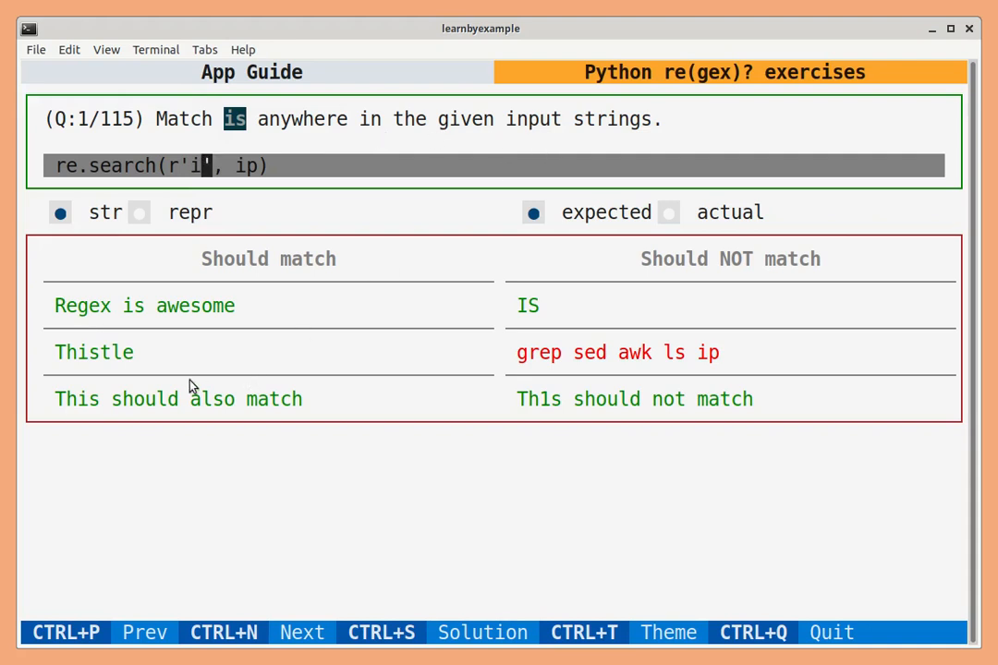
pyautogui.moveTo(683, 358)
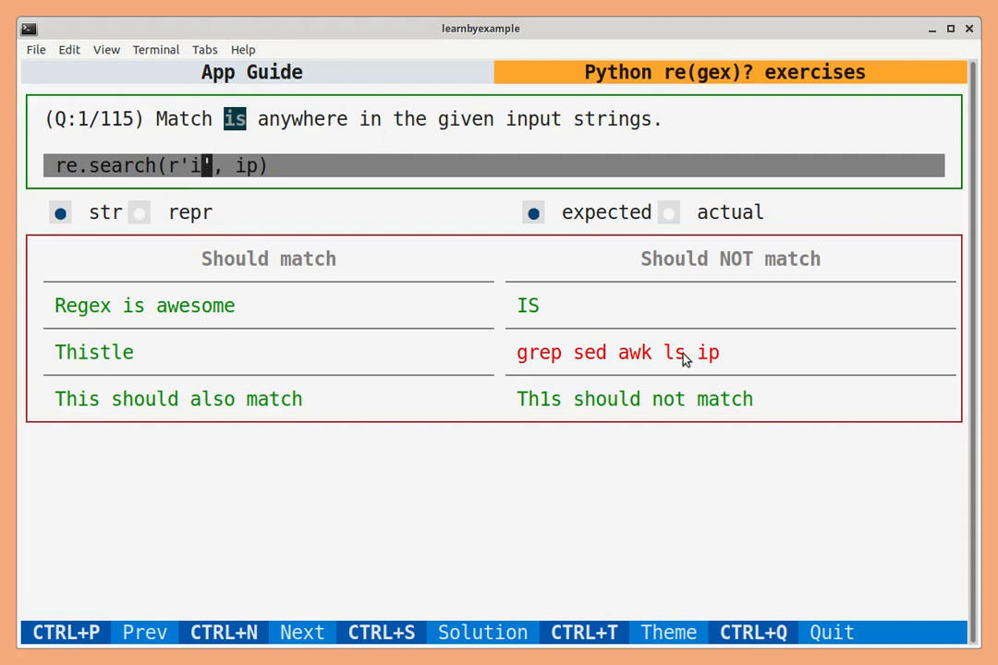
pyautogui.moveTo(319, 239)
pyautogui.write('s')
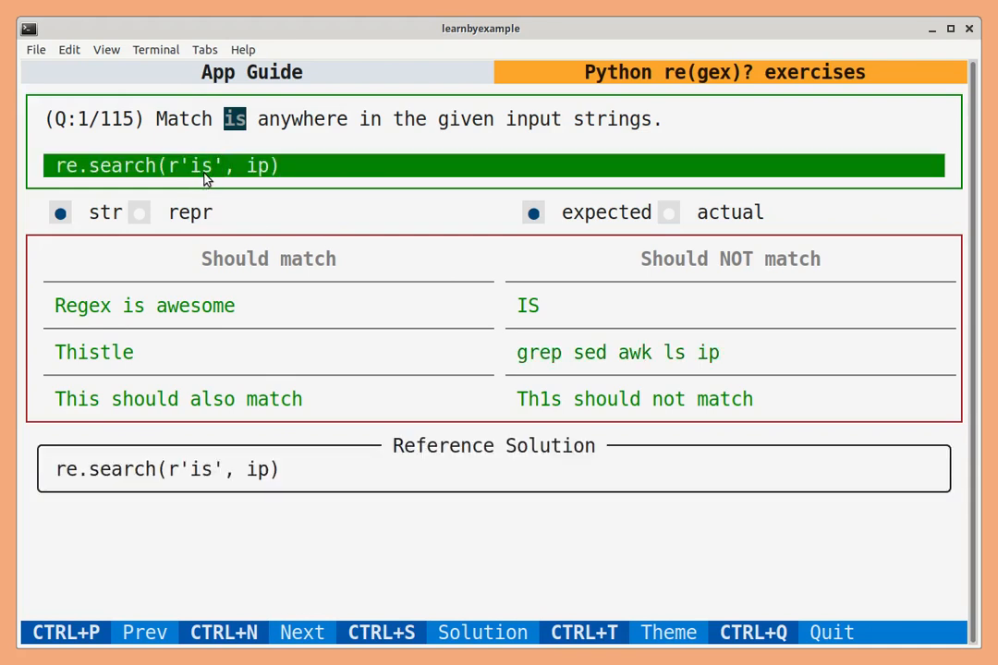
pyautogui.moveTo(517, 468)
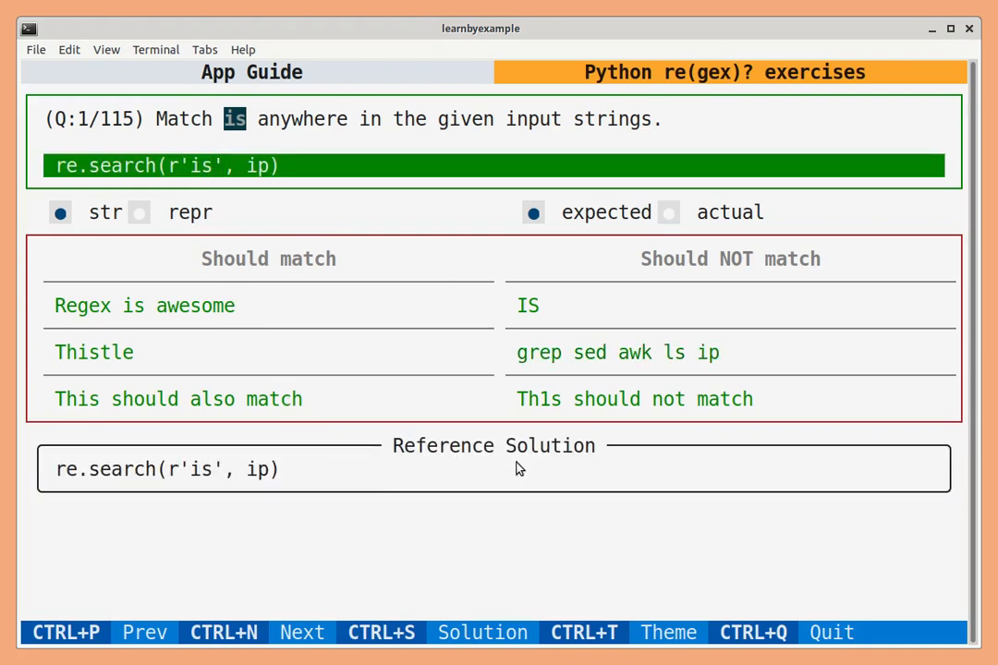
pyautogui.moveTo(280, 489)
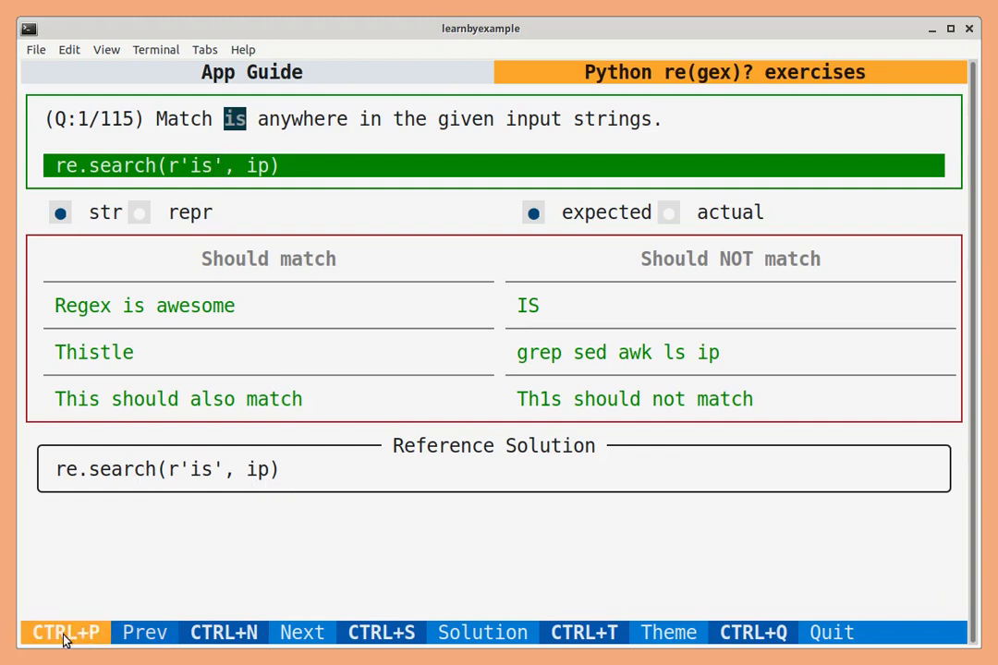
pyautogui.moveTo(231, 599)
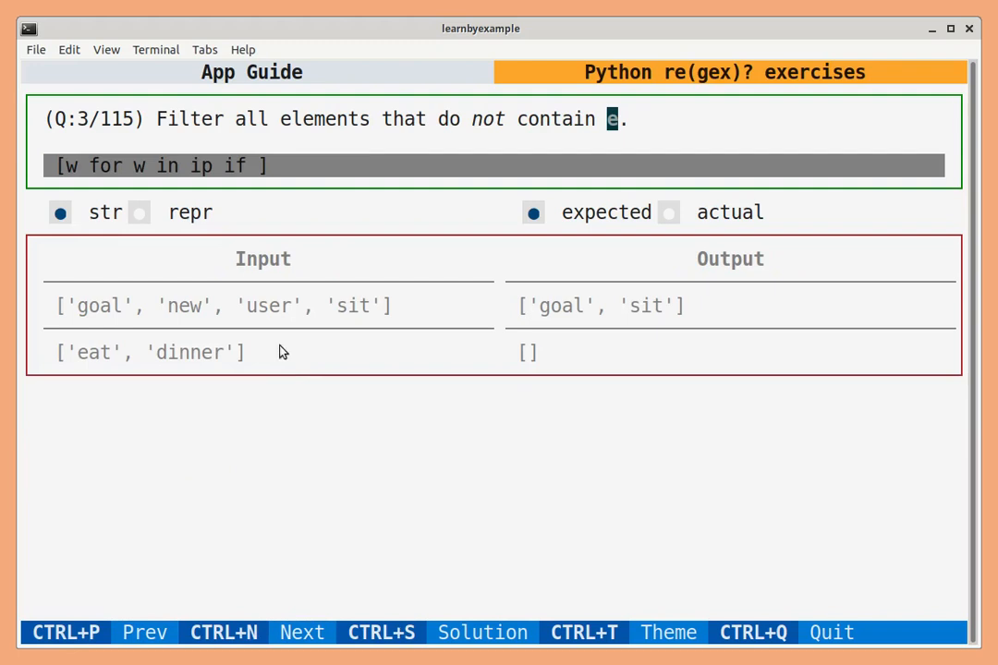
pyautogui.moveTo(333, 428)
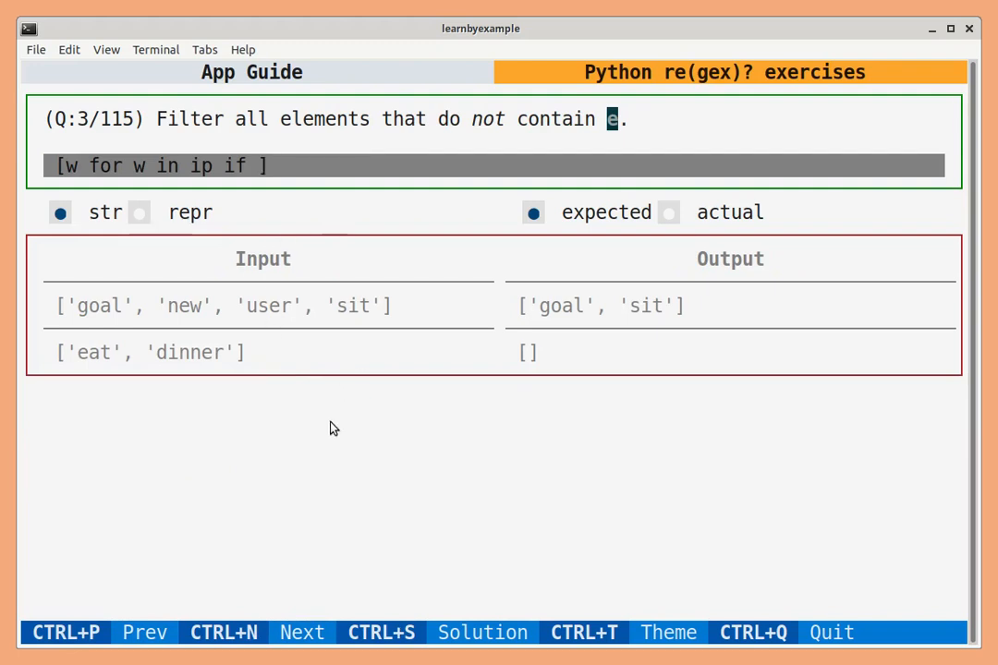
# Step: Put 'not' before re.search(r'e', w) so question 3 keeps only words without e
pyautogui.write("re.search(r'e', w)")
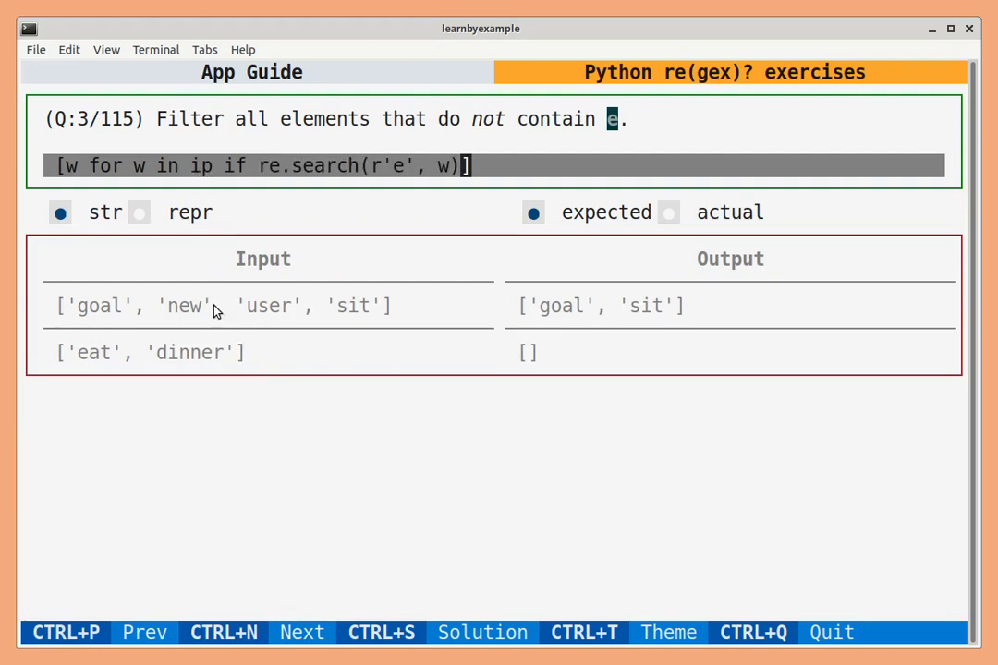
pyautogui.moveTo(210, 370)
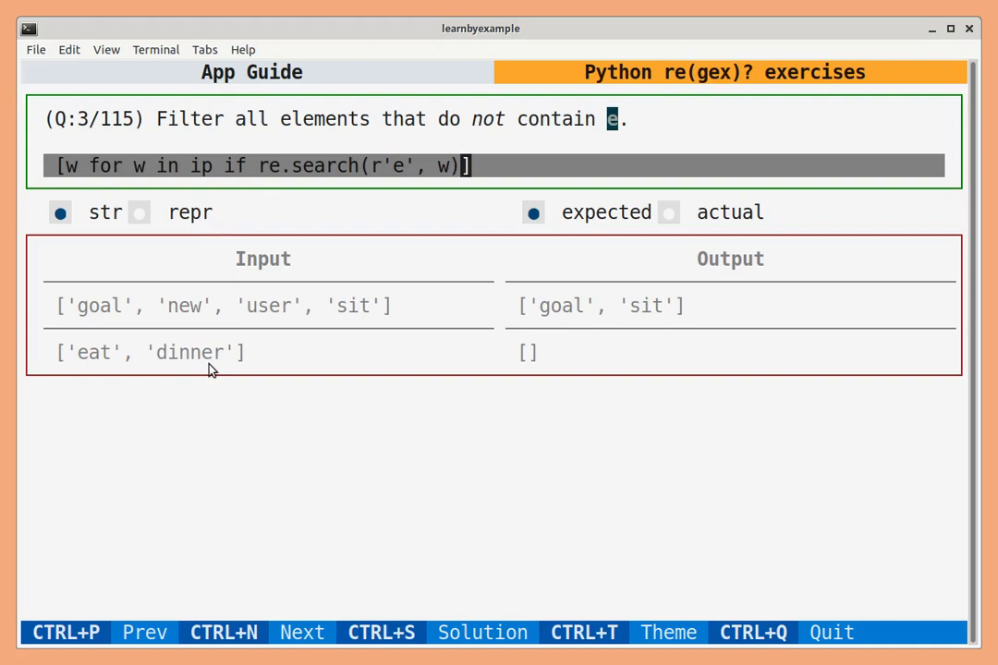
pyautogui.moveTo(277, 267)
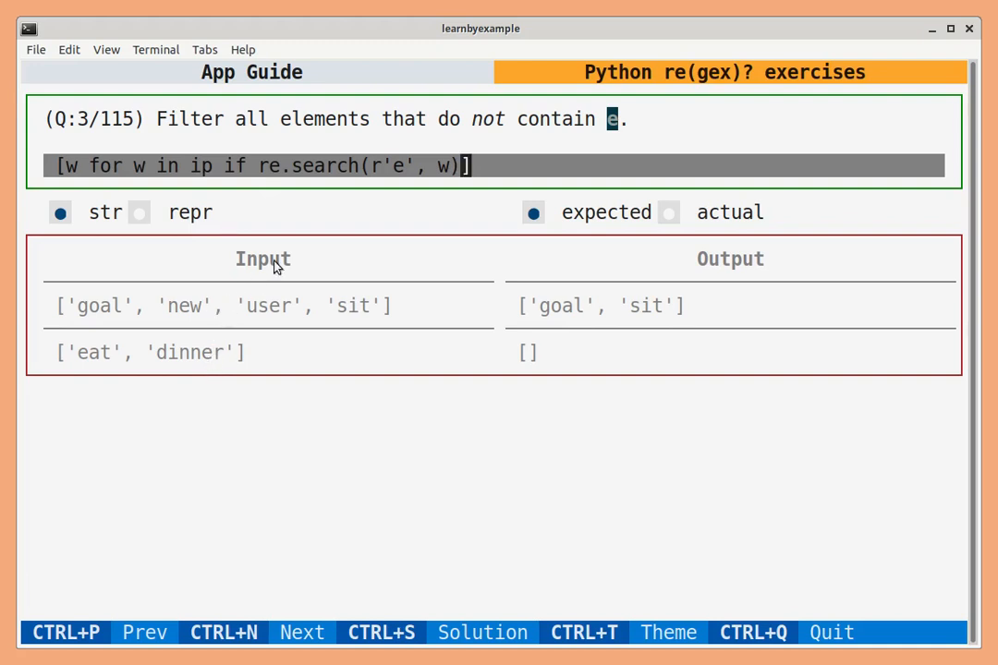
pyautogui.moveTo(502, 164)
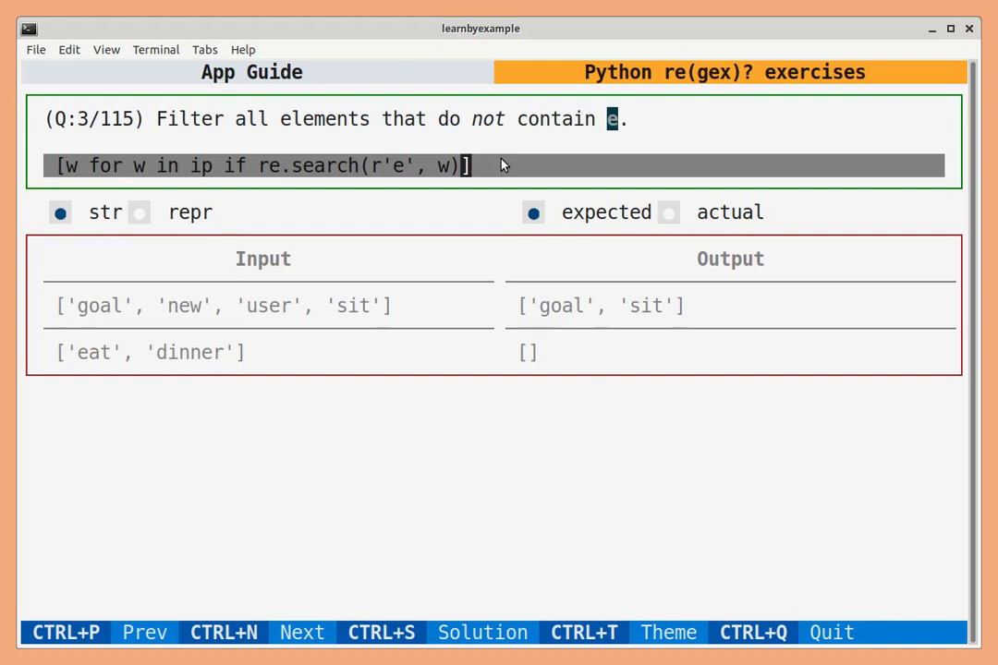
pyautogui.moveTo(487, 168)
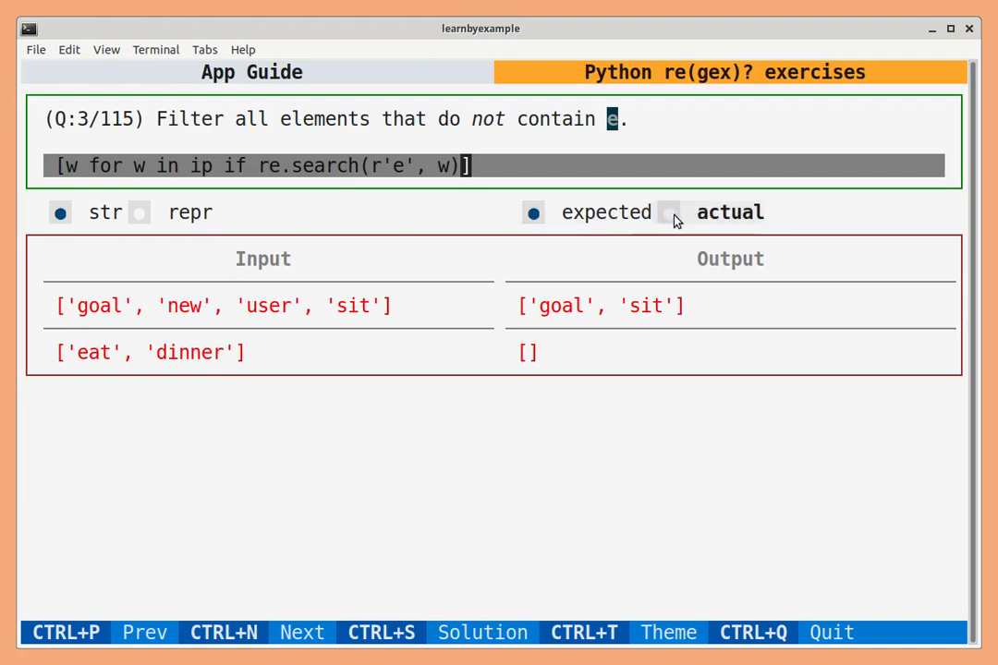
pyautogui.click(668, 212)
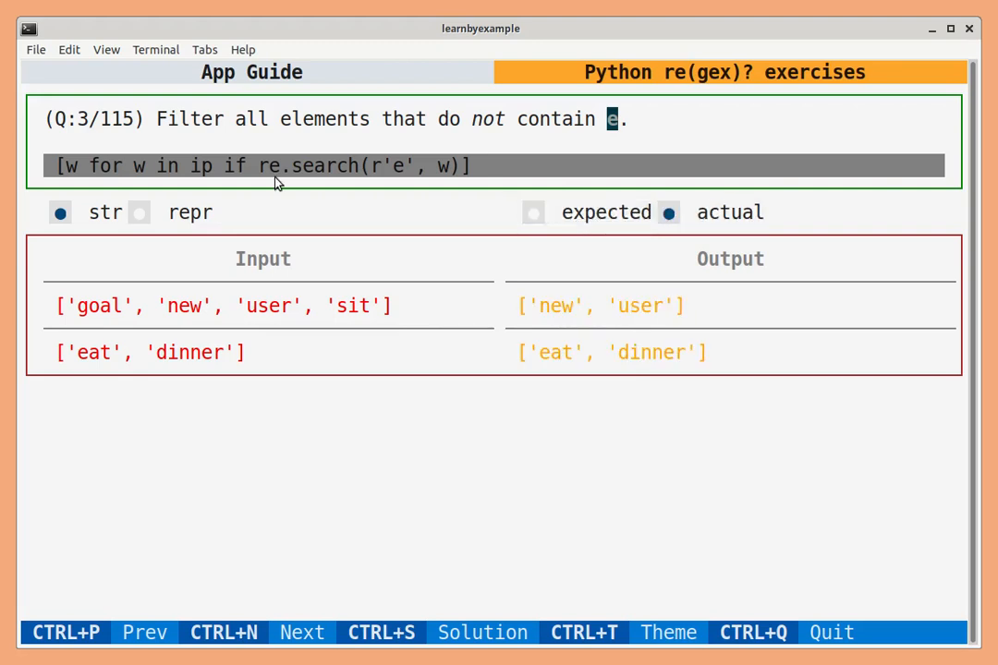
pyautogui.moveTo(479, 132)
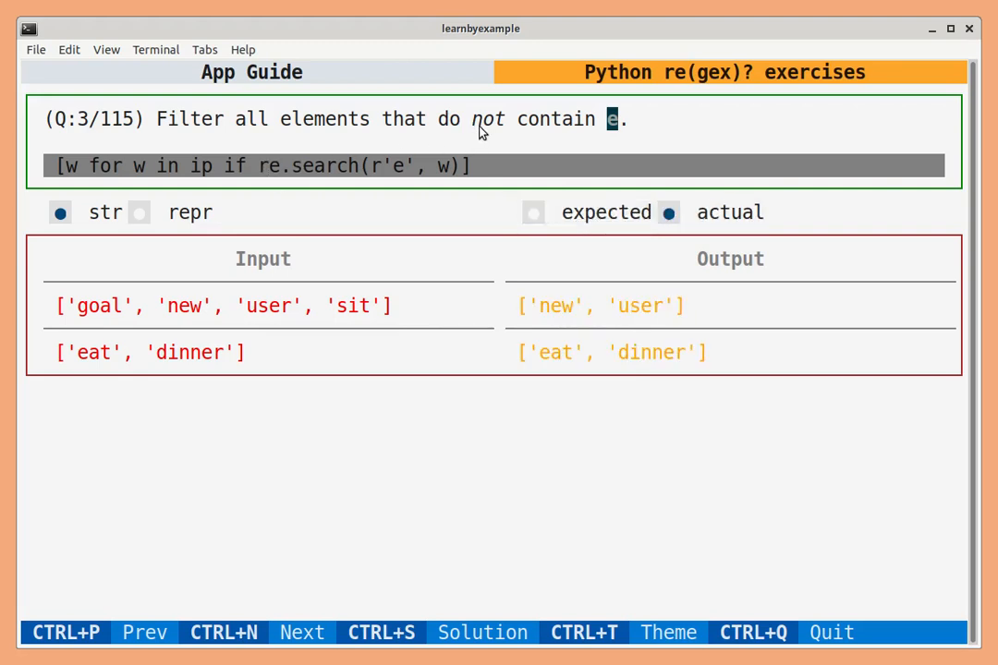
pyautogui.moveTo(516, 132)
pyautogui.write('n')
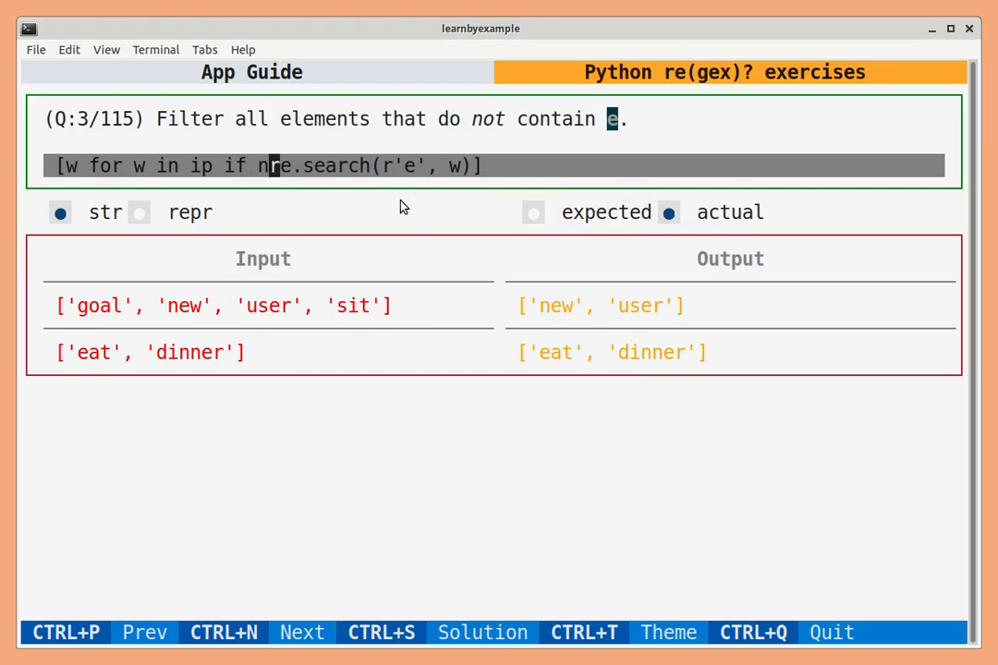
pyautogui.write('ot')
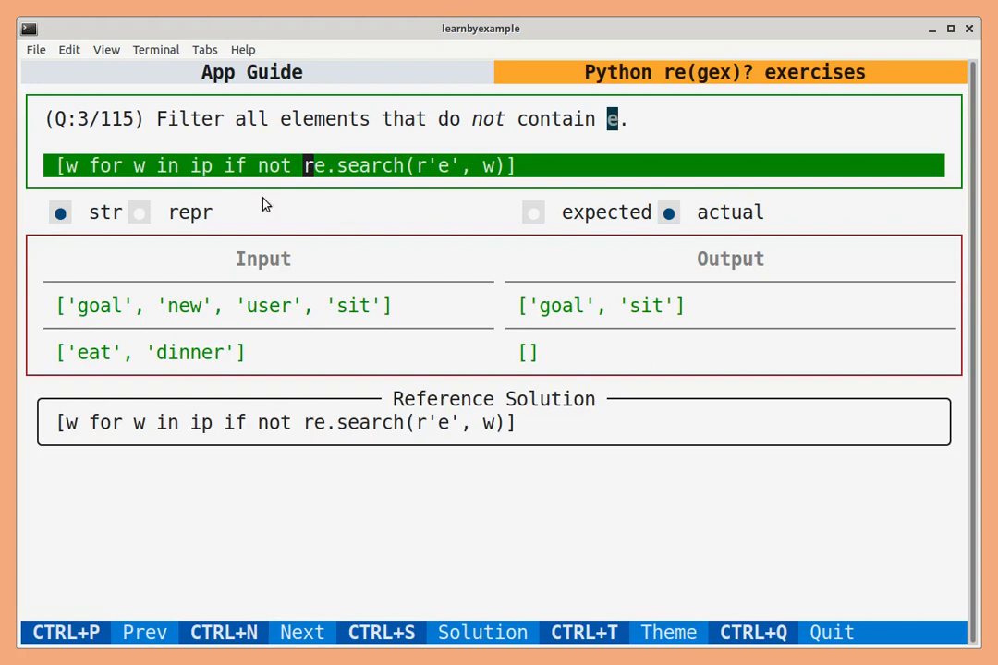
pyautogui.moveTo(307, 424)
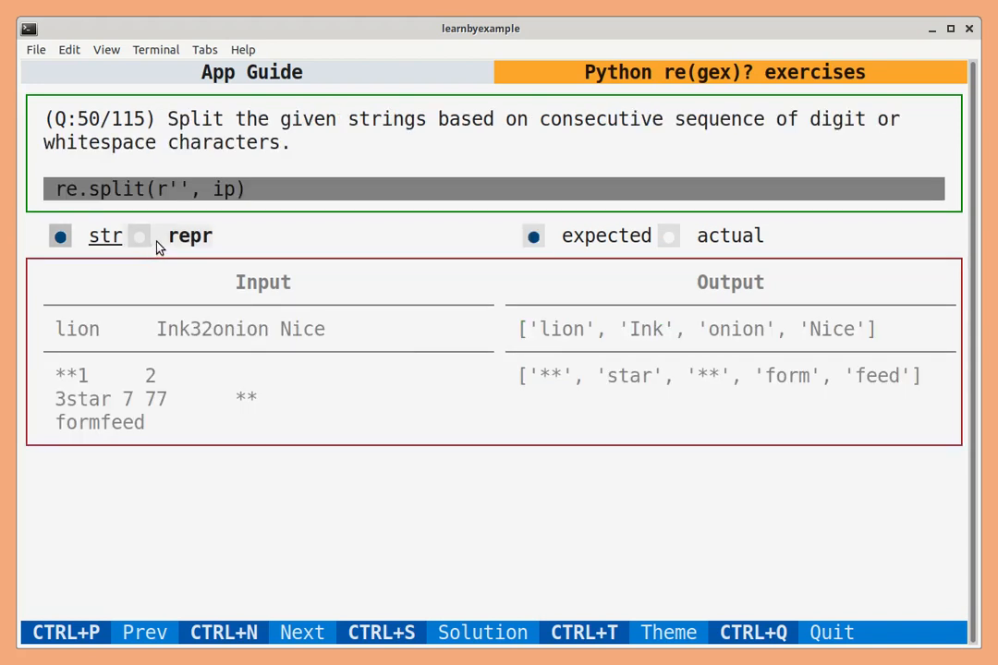
# Step: Compare repr and str input displays, reveal question 50's solution [\d\s]+, and advance to question 51
pyautogui.click(139, 236)
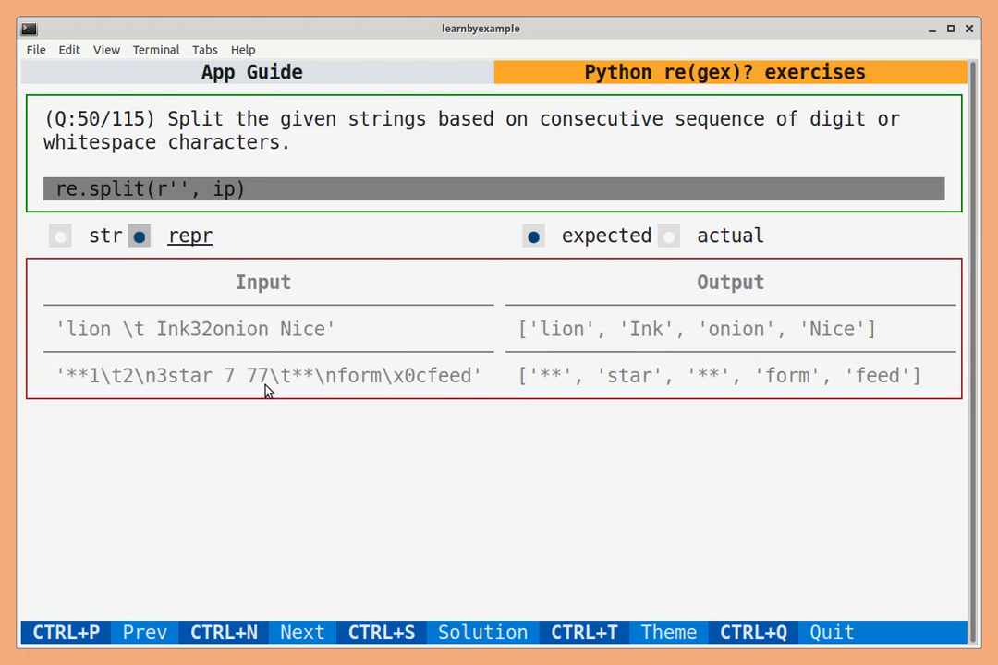
pyautogui.moveTo(277, 388)
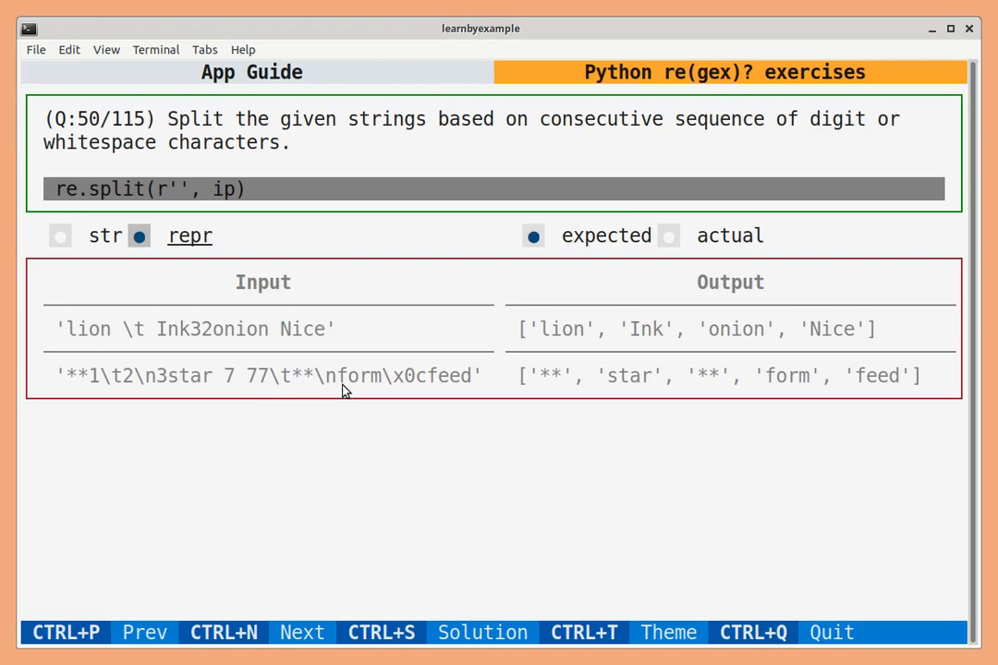
pyautogui.click(60, 236)
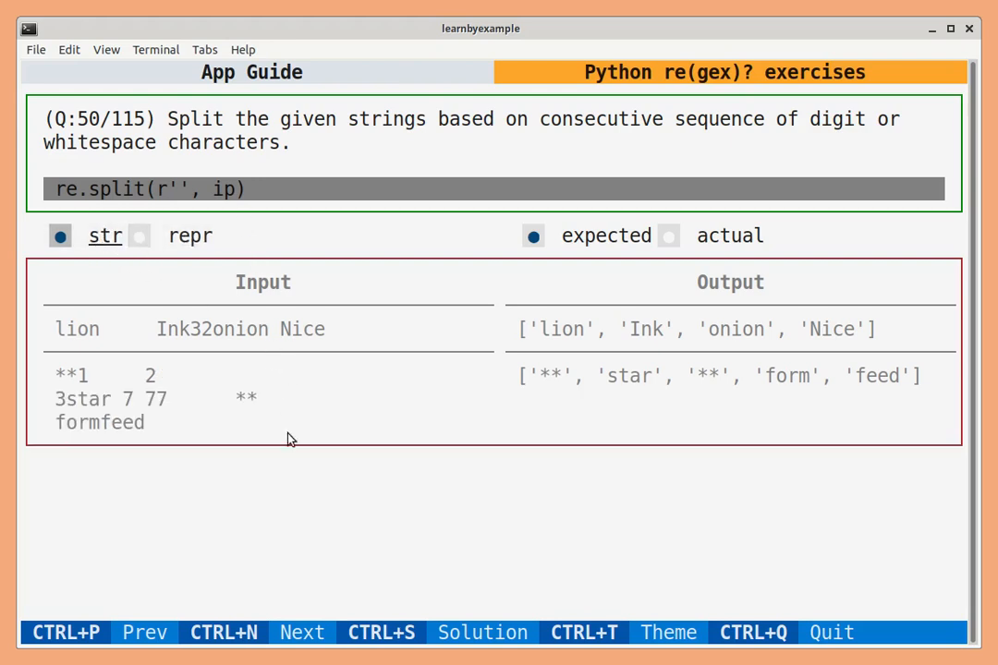
pyautogui.moveTo(403, 625)
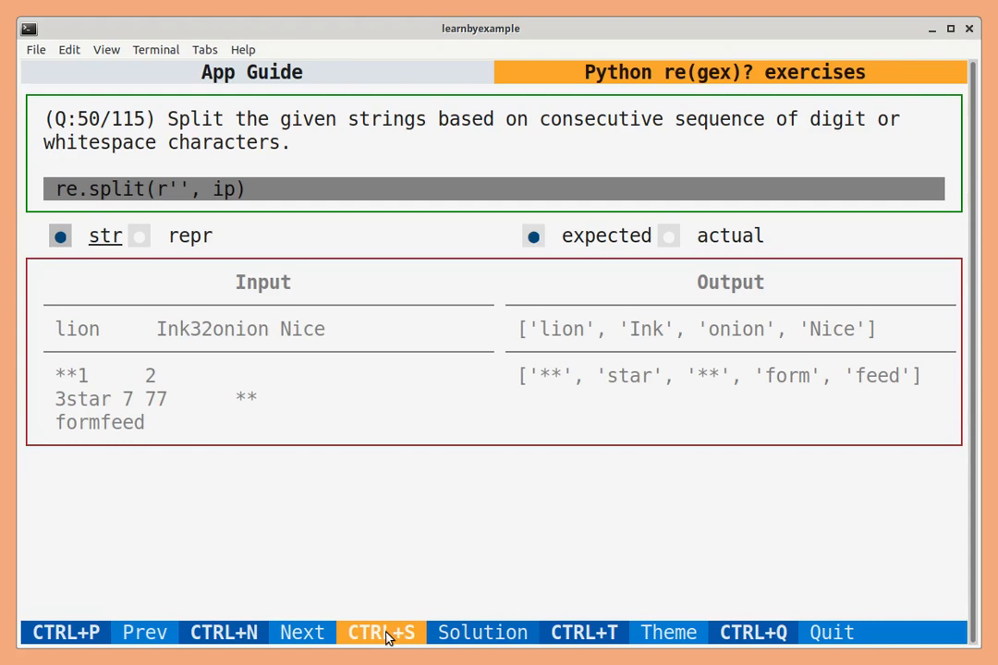
pyautogui.click(481, 631)
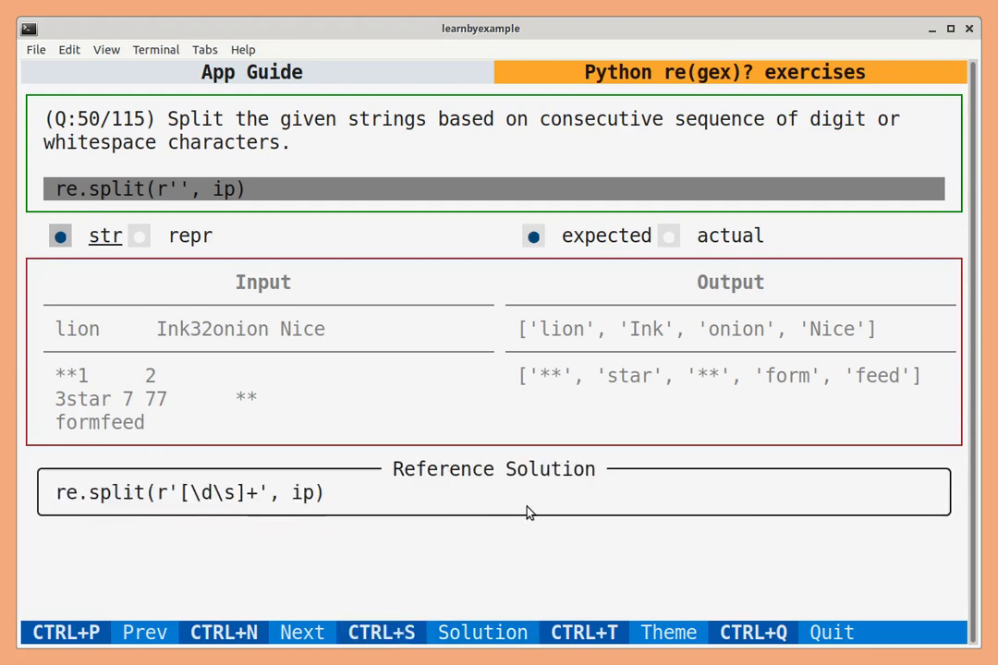
pyautogui.click(301, 633)
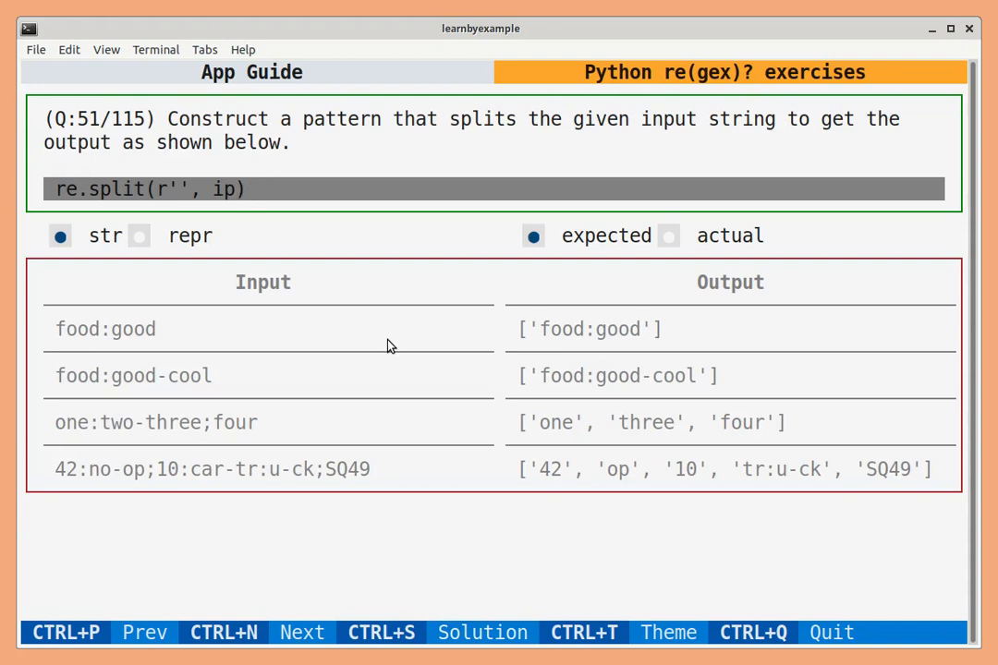
pyautogui.moveTo(442, 315)
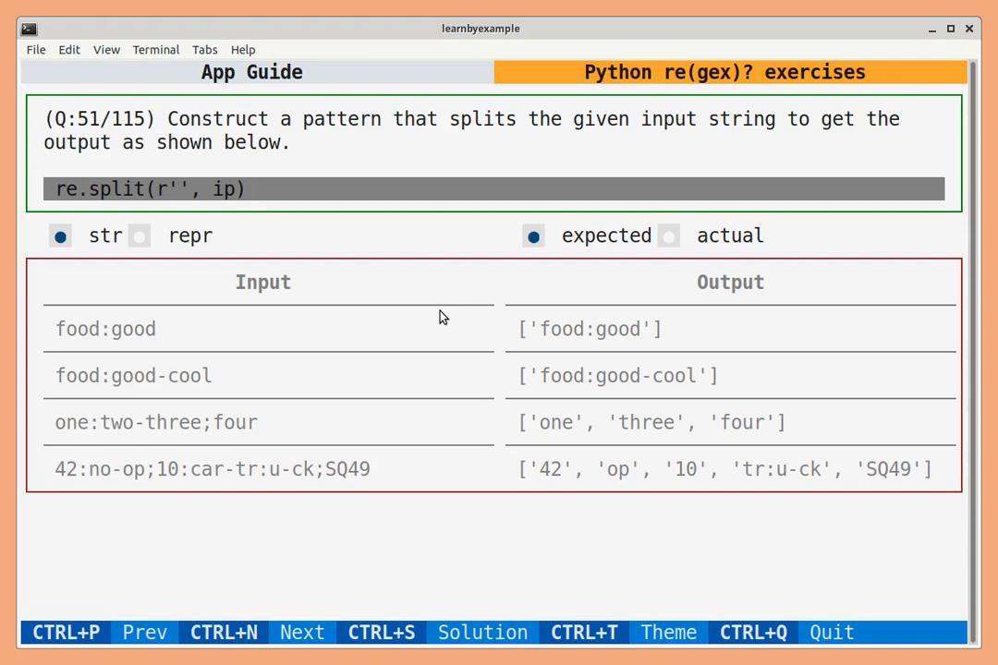
# Step: Skip ahead to question 54 on replicating str.split() with an re function
pyautogui.click(302, 633)
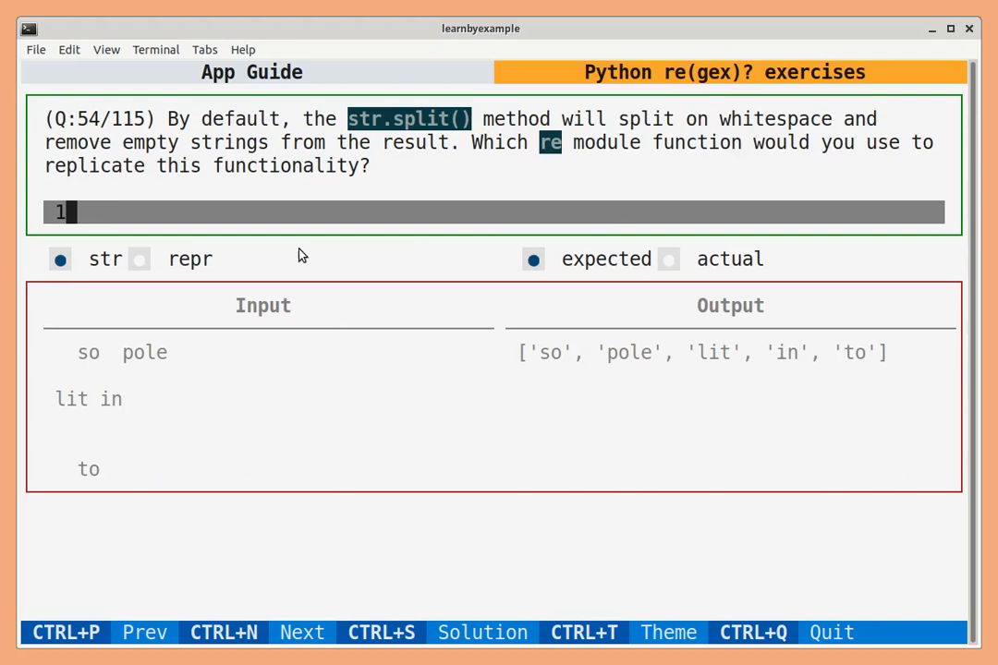
# Step: Trigger a SyntaxError with 1+2a, edit the answer to re.slit(), then view the App Guide
pyautogui.write('1+2a')
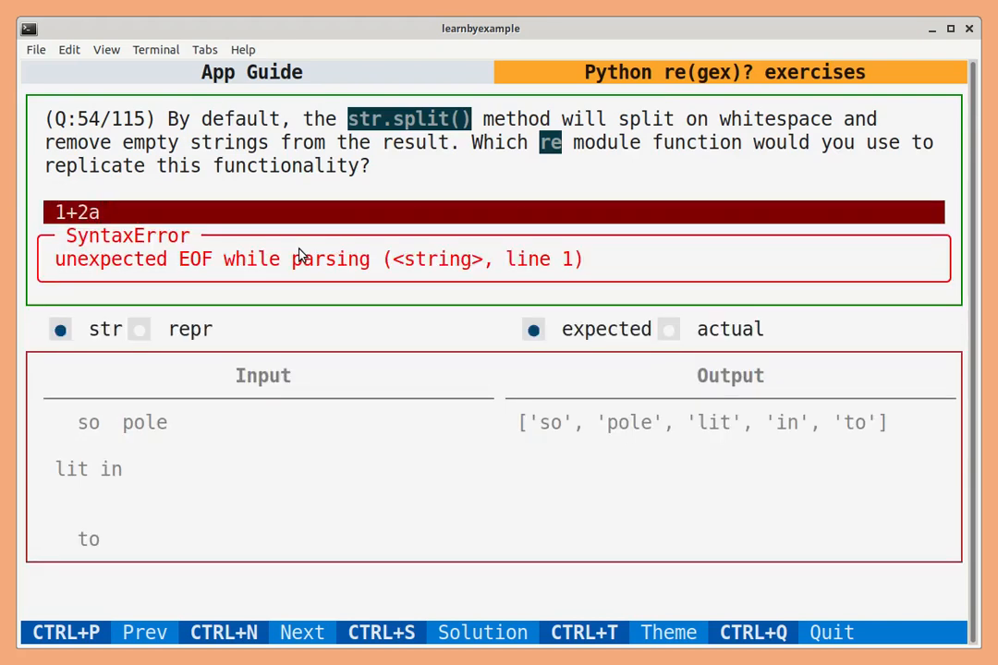
pyautogui.press('BackSpace')
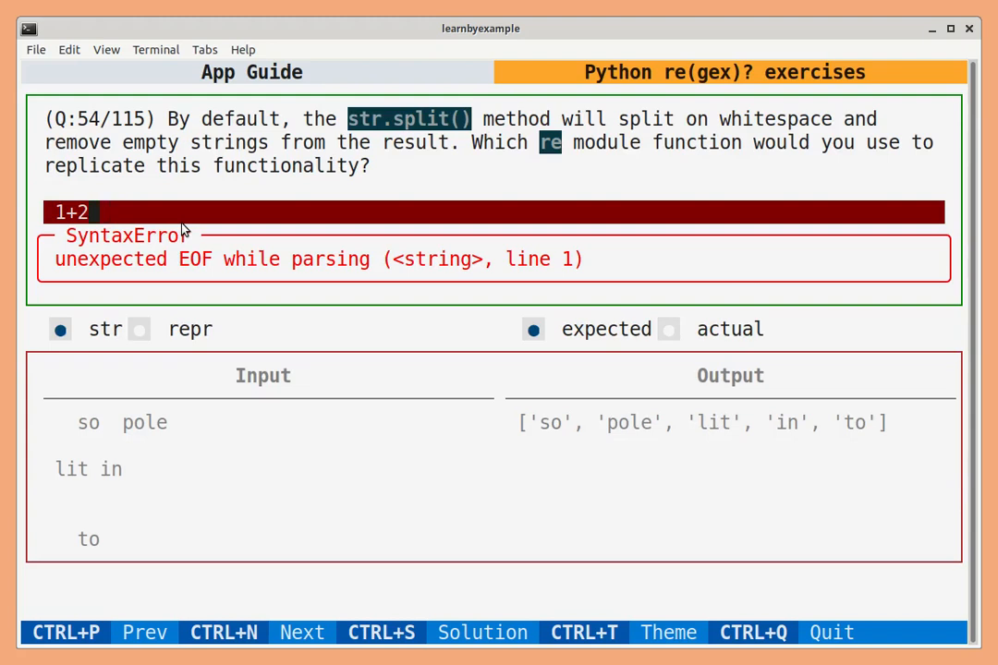
pyautogui.write('re.slit()')
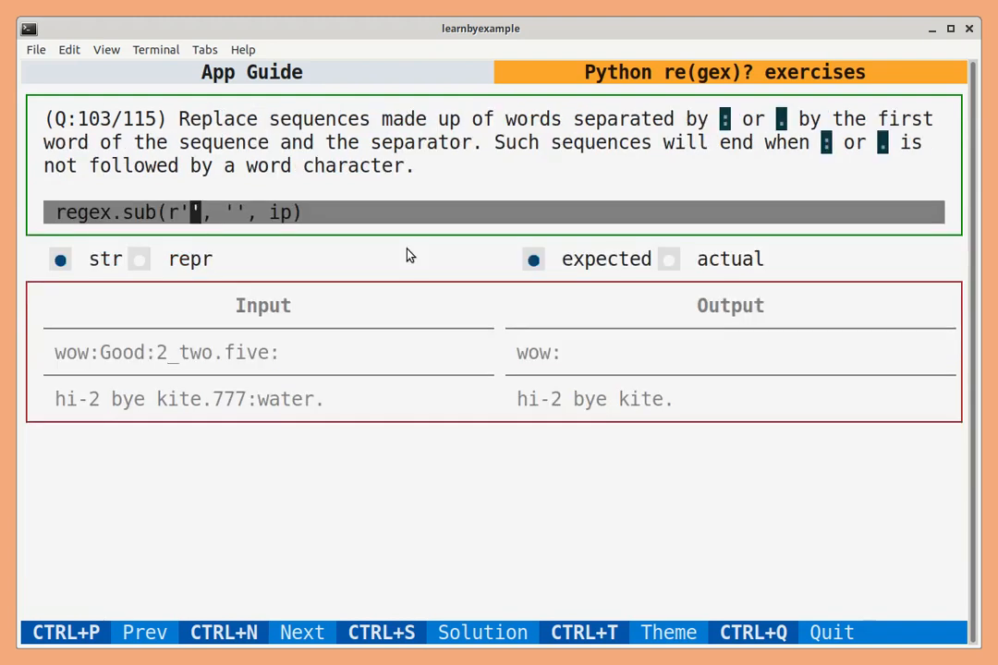
pyautogui.moveTo(314, 117)
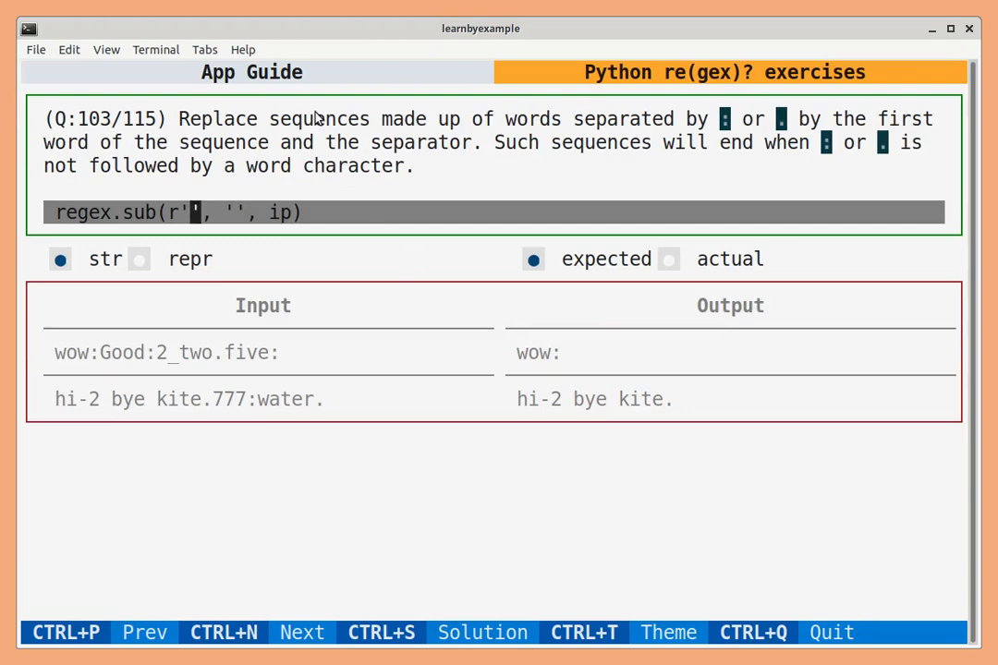
pyautogui.click(251, 72)
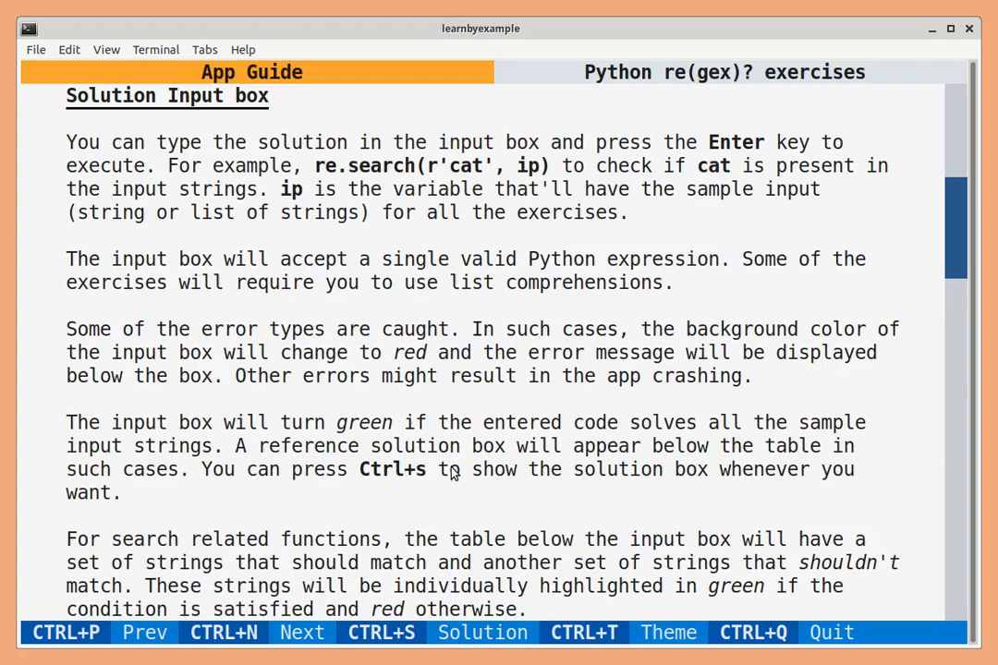
# Step: Read the guide's keyboard shortcuts and user progress notes, then go back to question 103
pyautogui.scroll(-3)
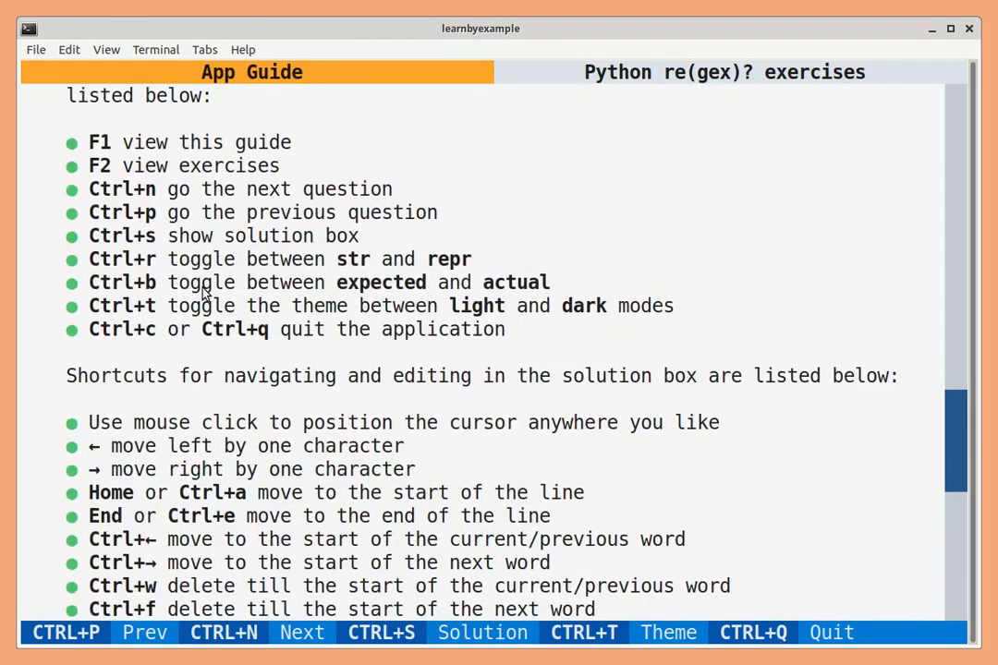
pyautogui.scroll(-3)
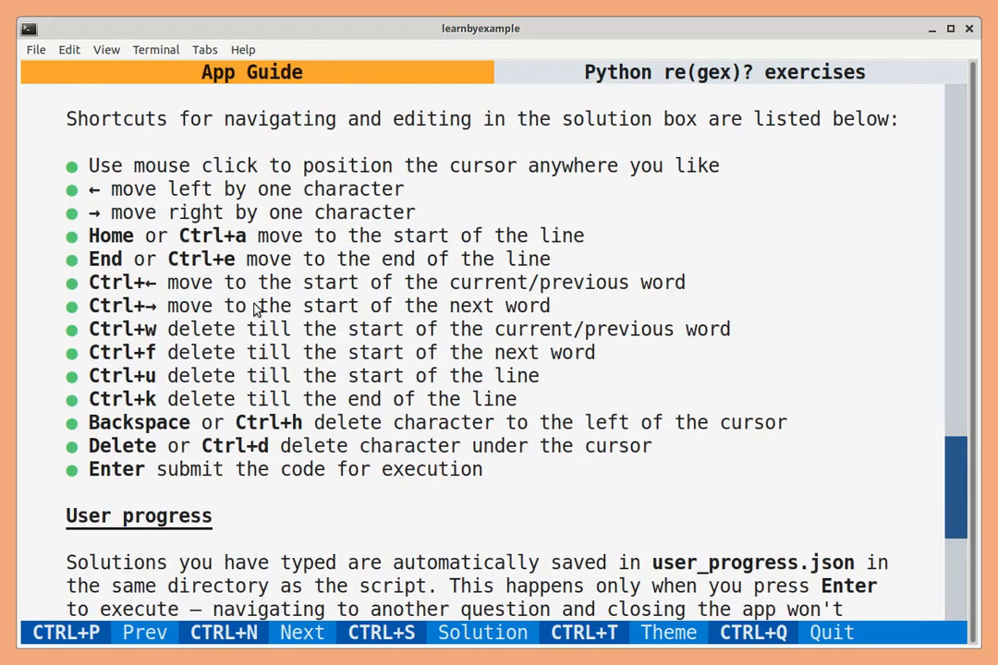
pyautogui.moveTo(940, 464)
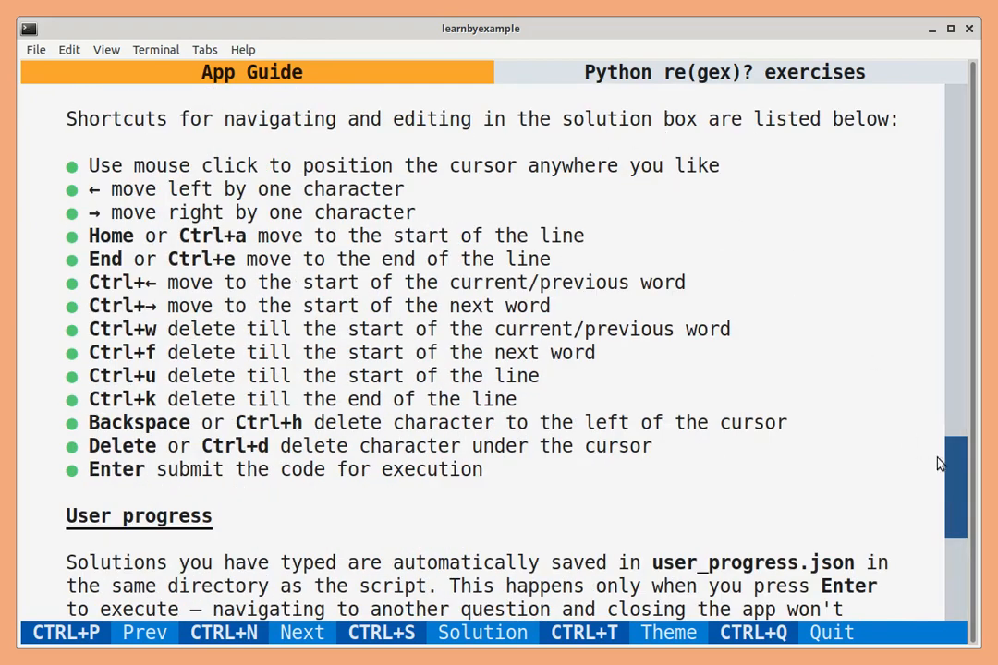
pyautogui.scroll(-3)
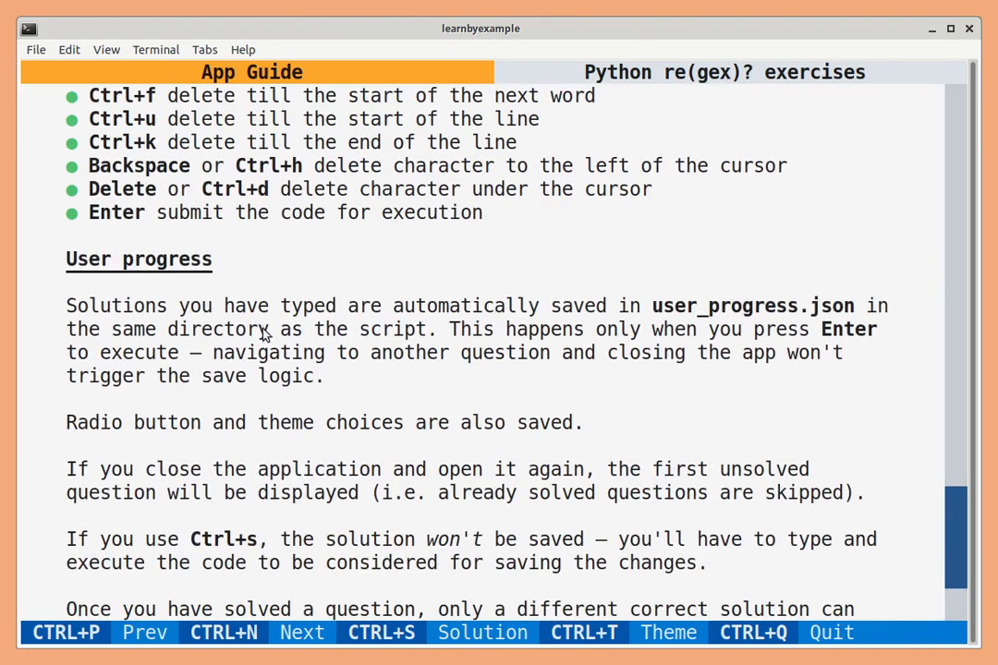
pyautogui.moveTo(647, 412)
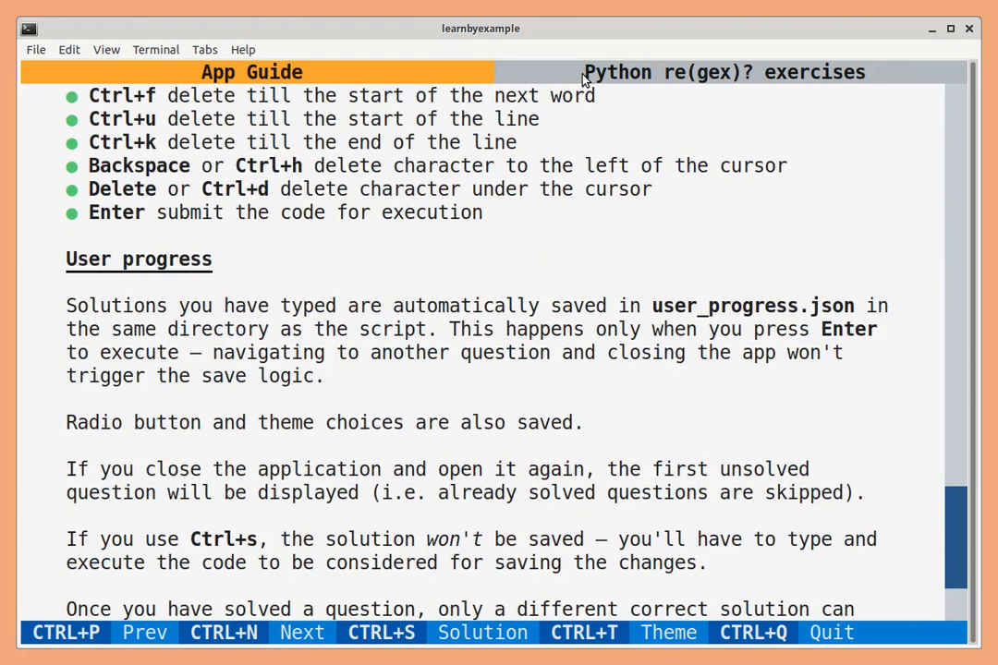
pyautogui.click(723, 72)
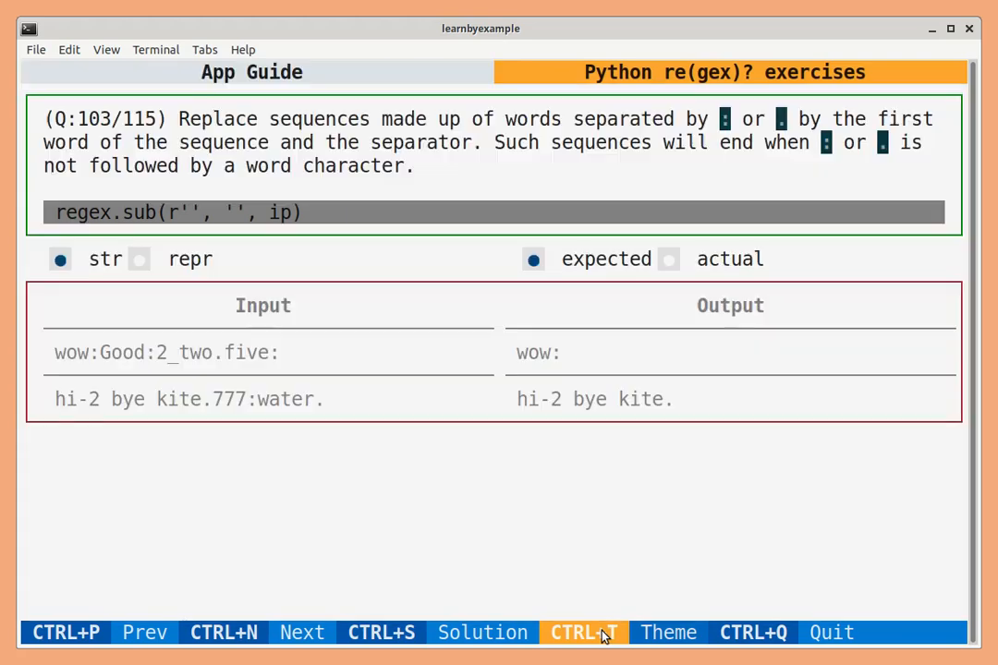
pyautogui.moveTo(751, 633)
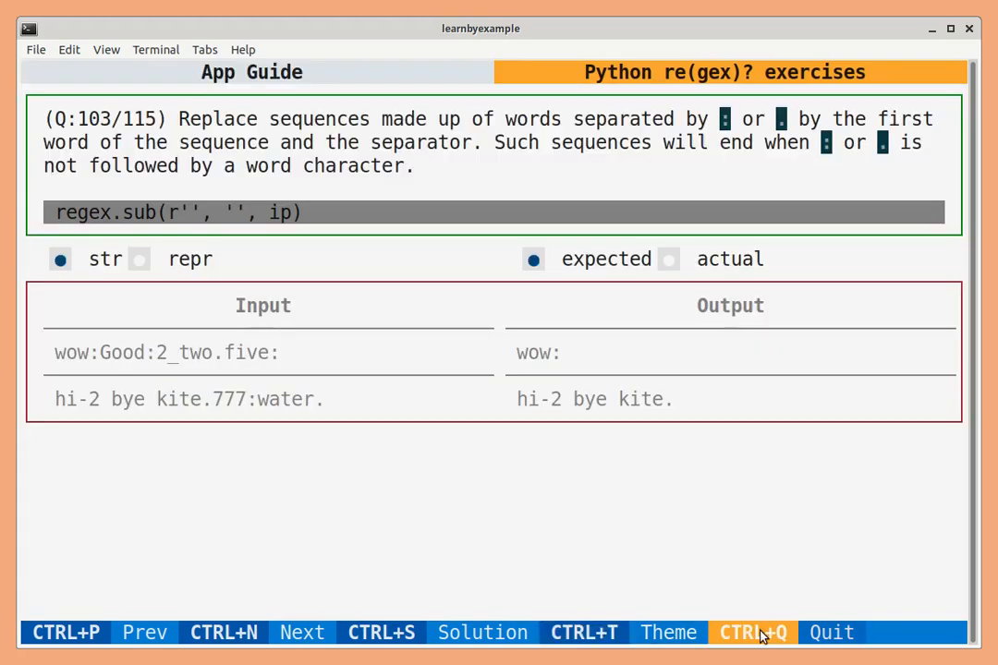
pyautogui.moveTo(753, 614)
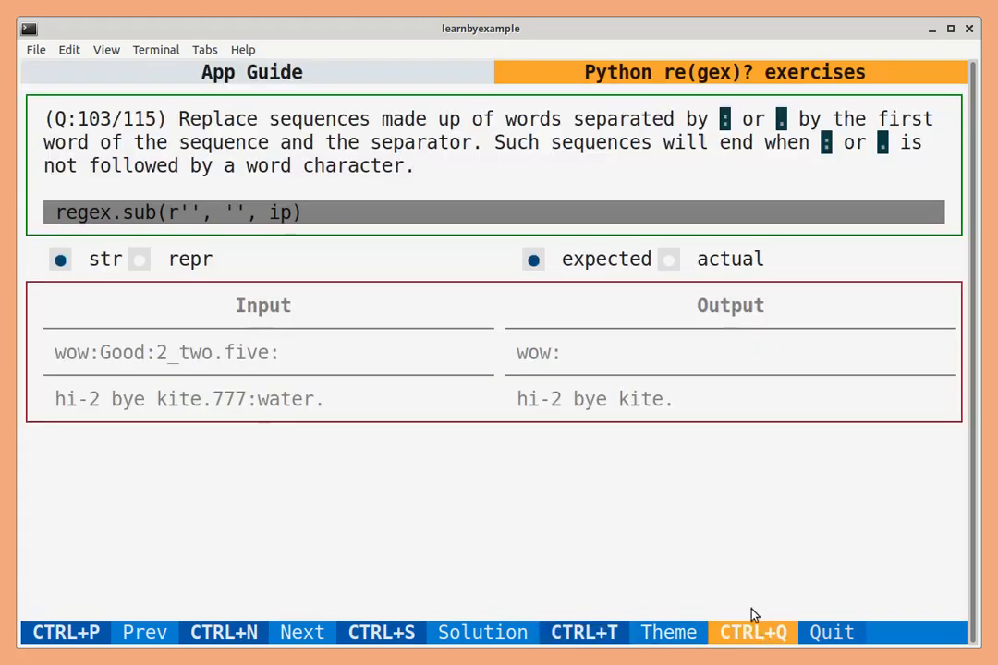